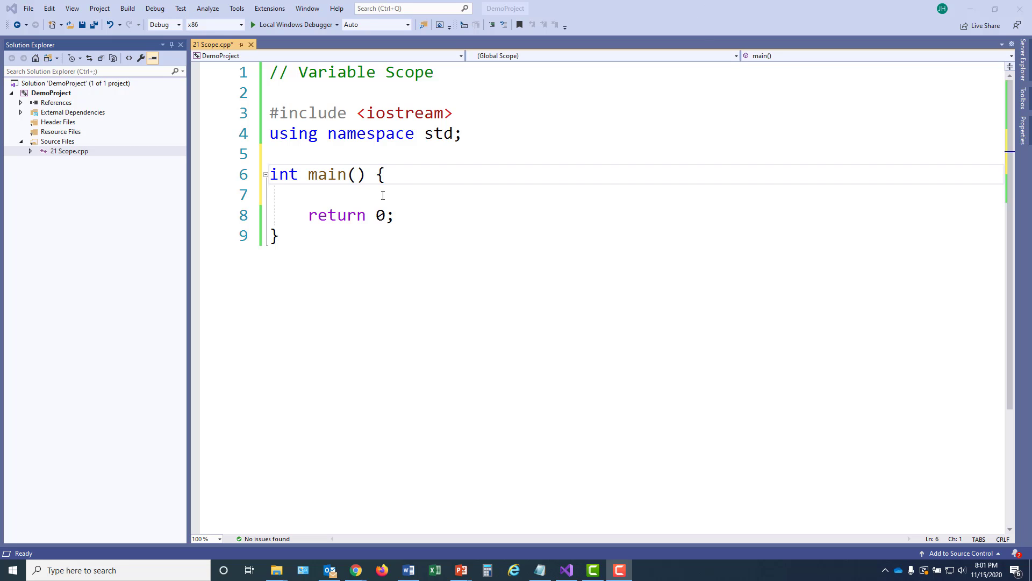
Declare a local int cats = 5 inside main's body.
click(383, 195)
text(i)
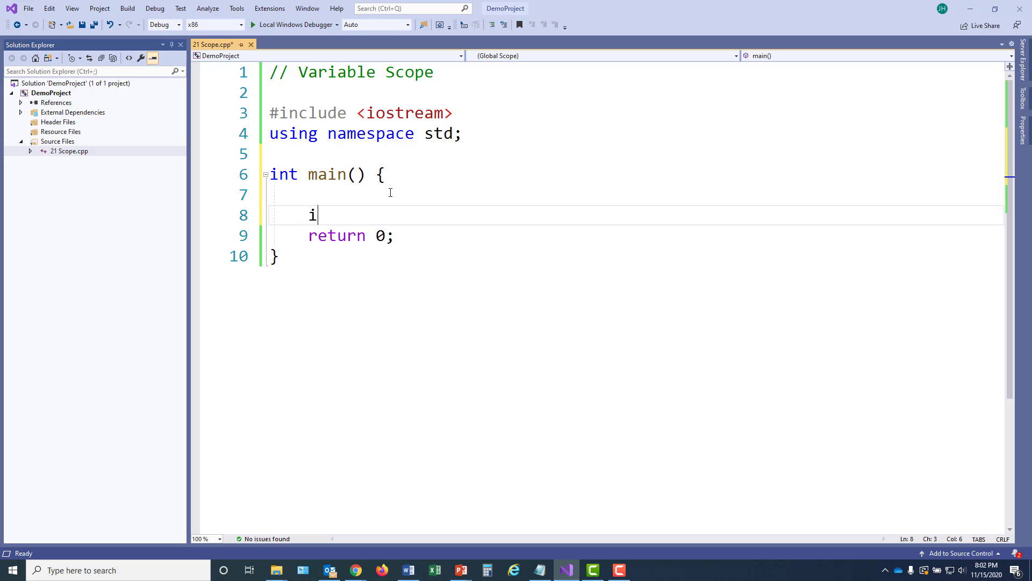
text(nt cats)
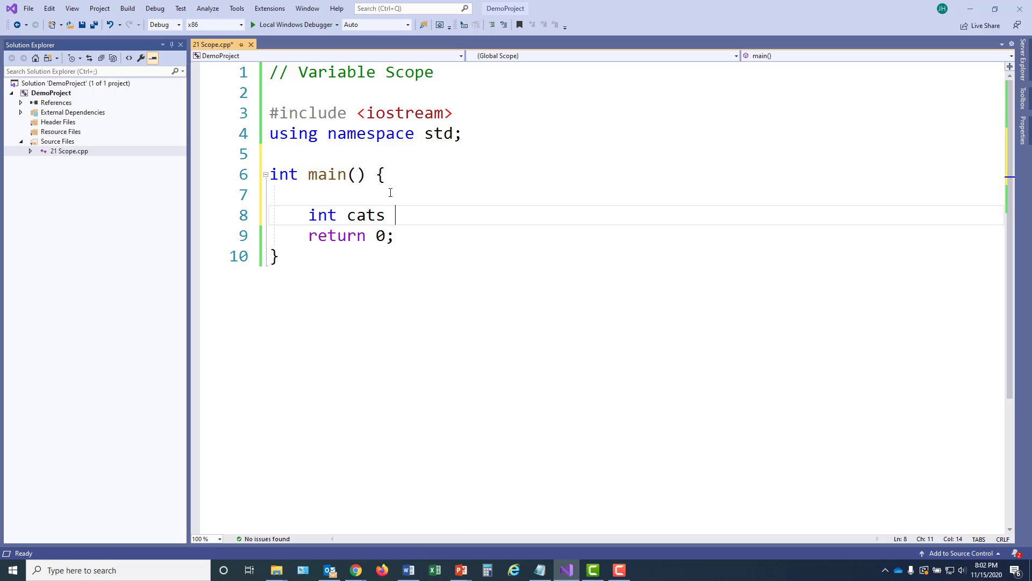
text(= 5;)
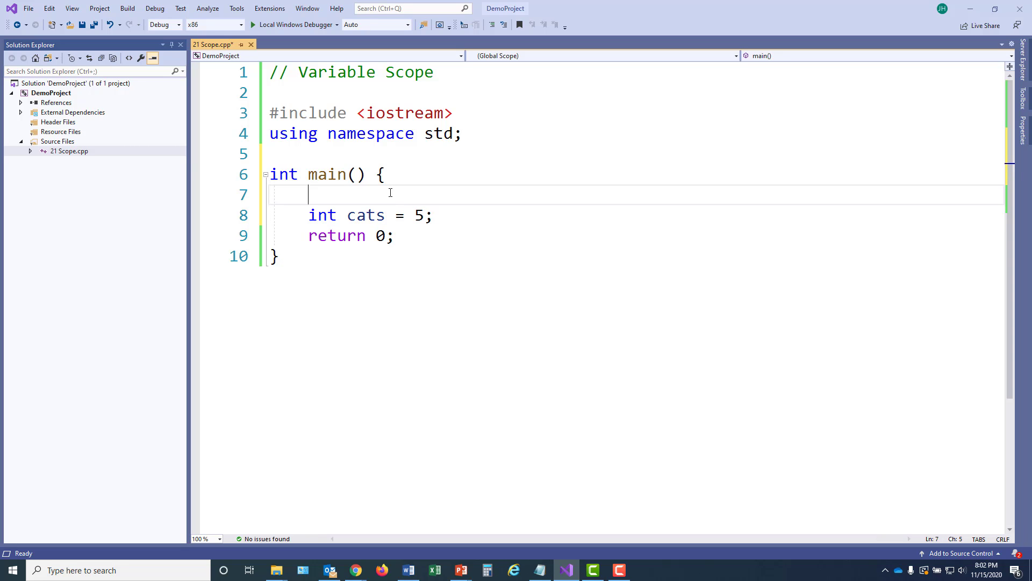
key(Enter)
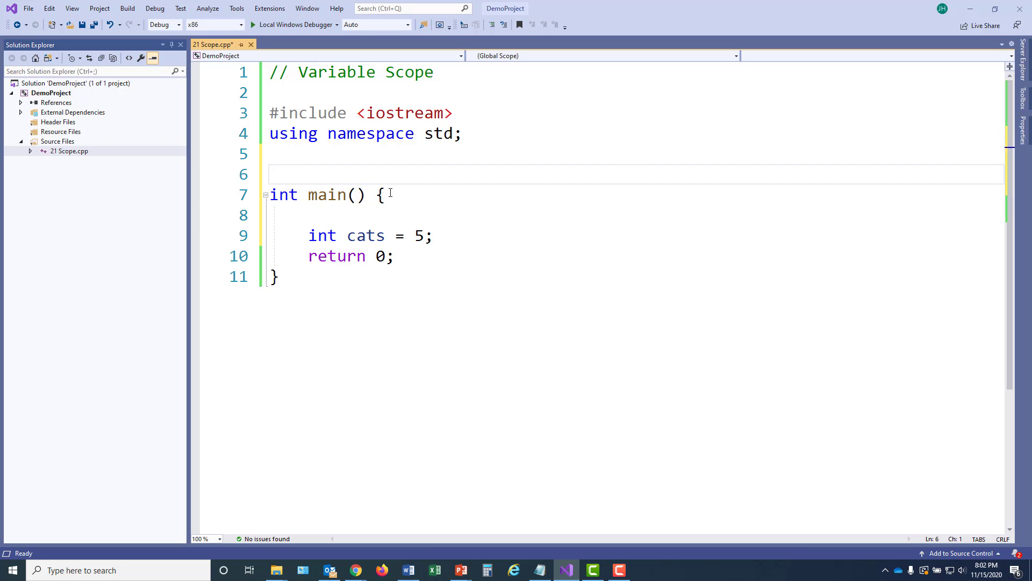
Add void catFunction() above main declaring its own int cats = 3.
text(void)
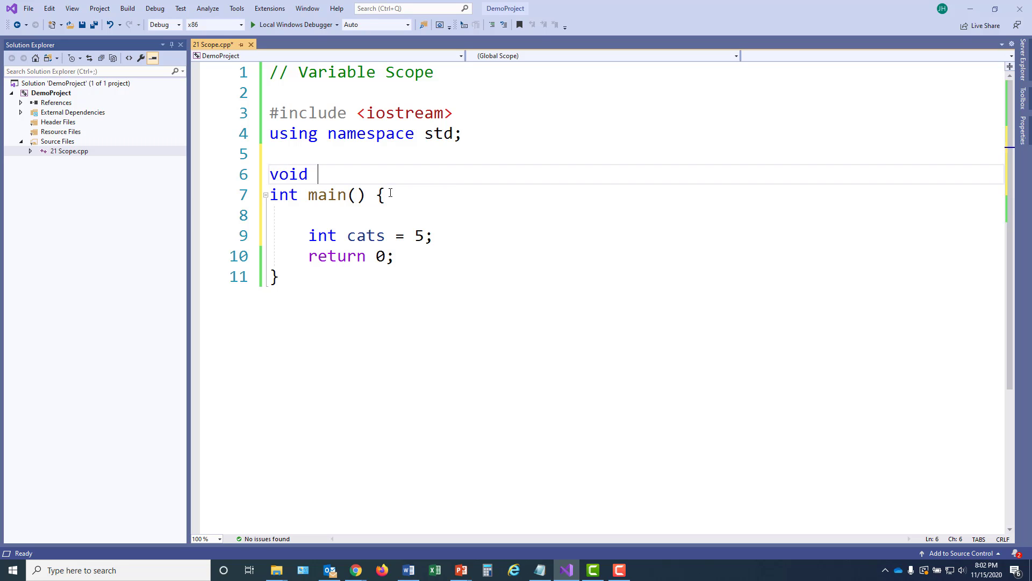
text(catF)
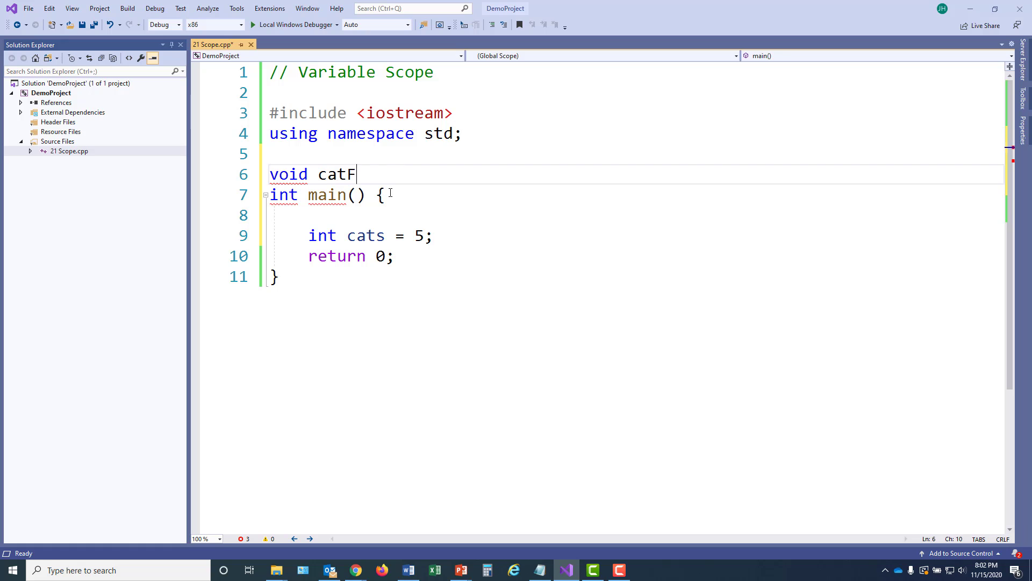
text(unction() {)
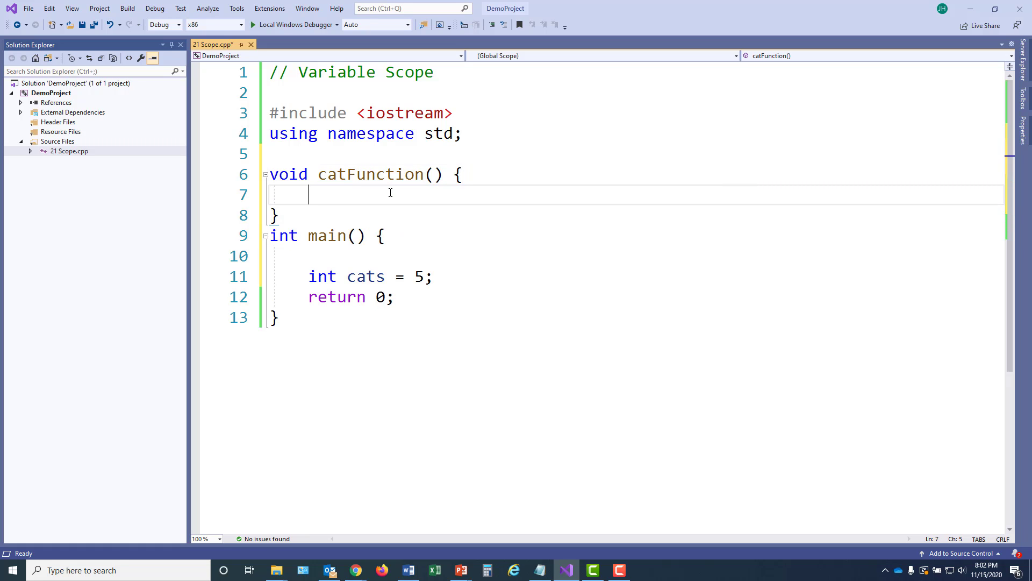
text(int)
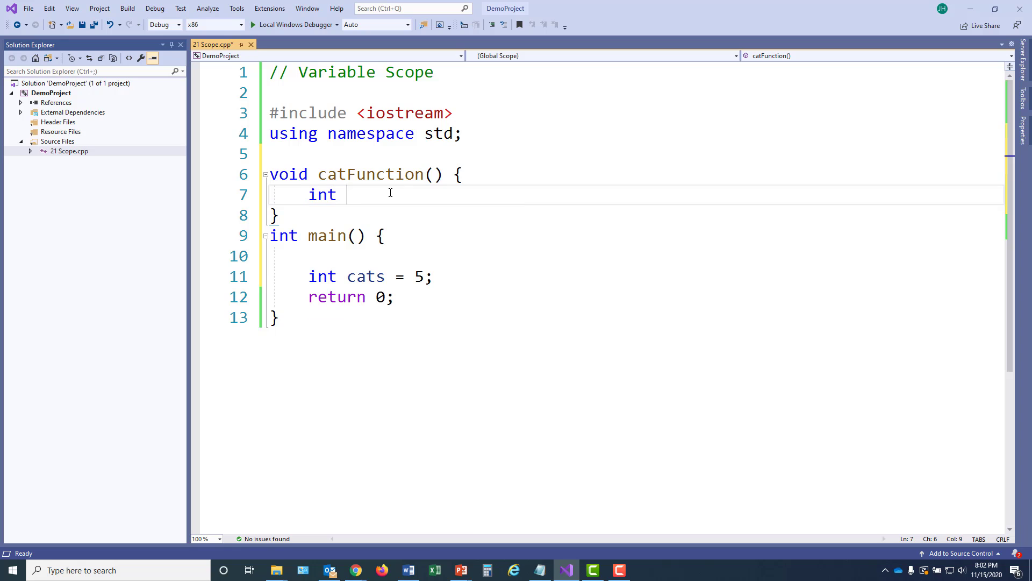
text(cats =)
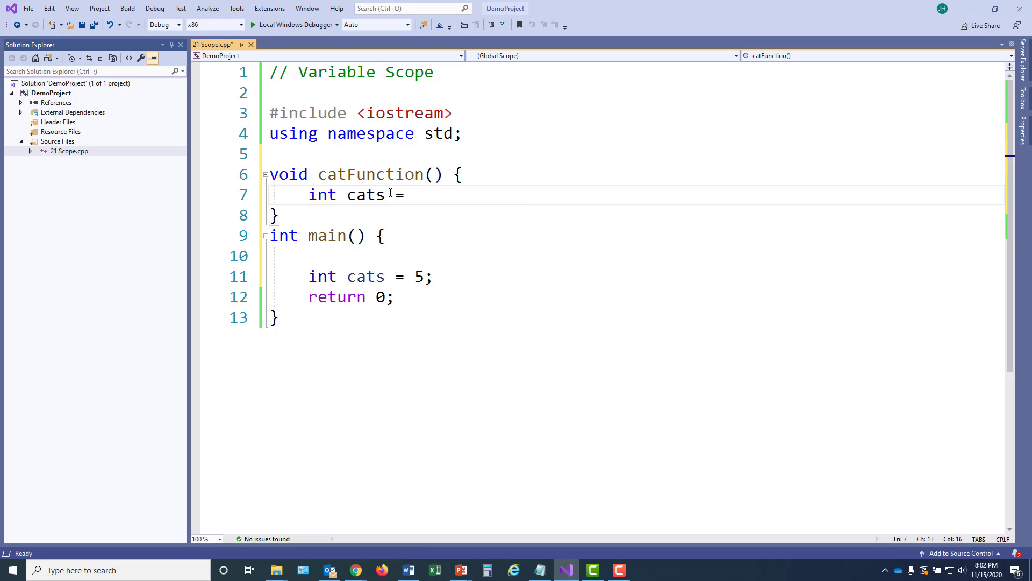
text(3)
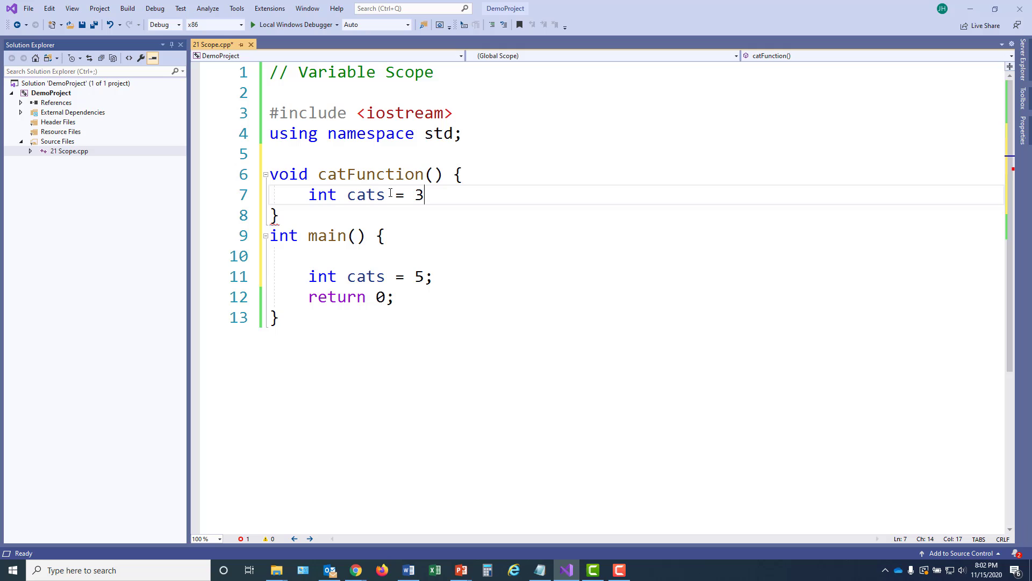
text(;)
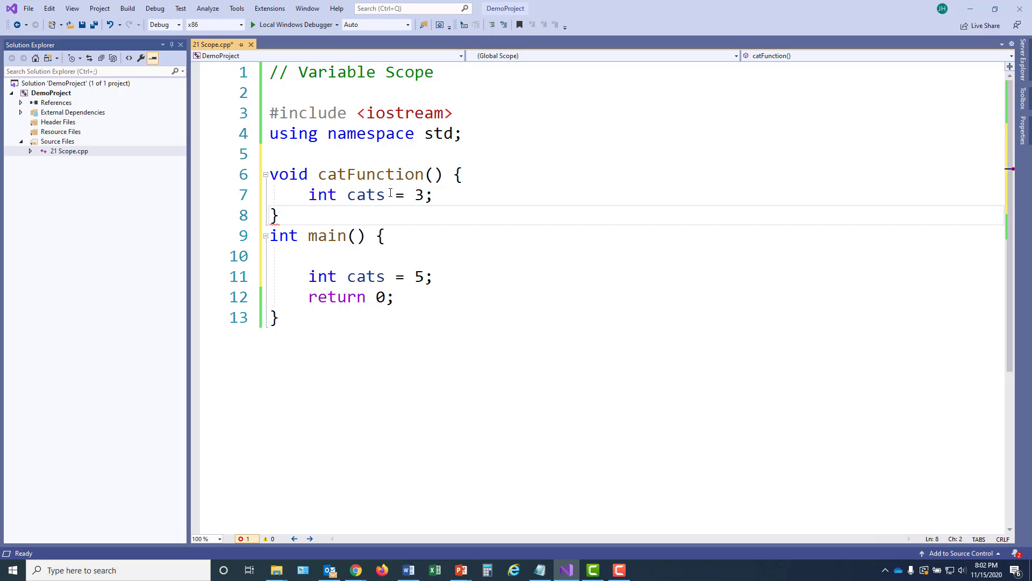
key(Enter)
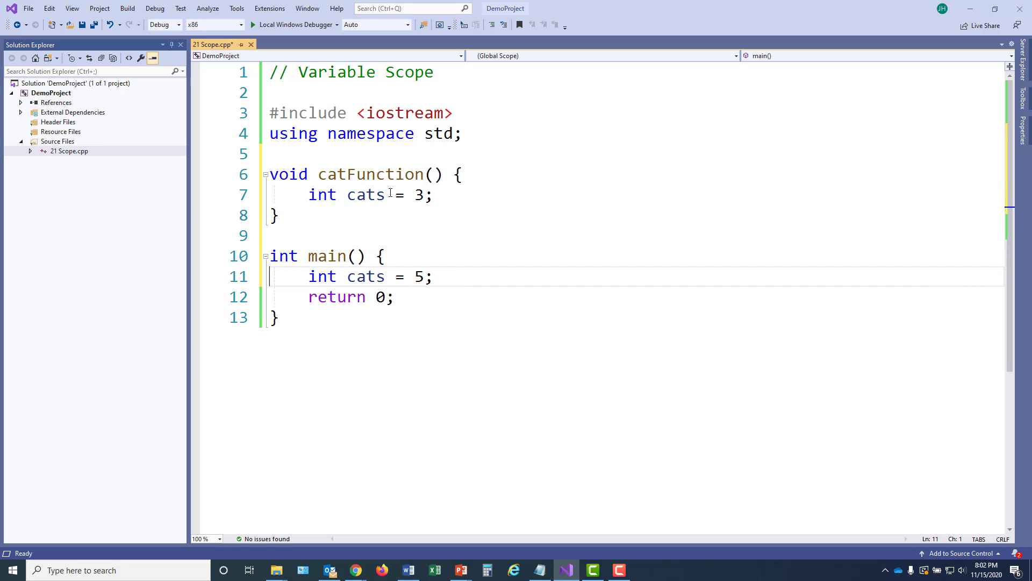
Make catFunction print "Function: " followed by its cats value and endl.
click(275, 215)
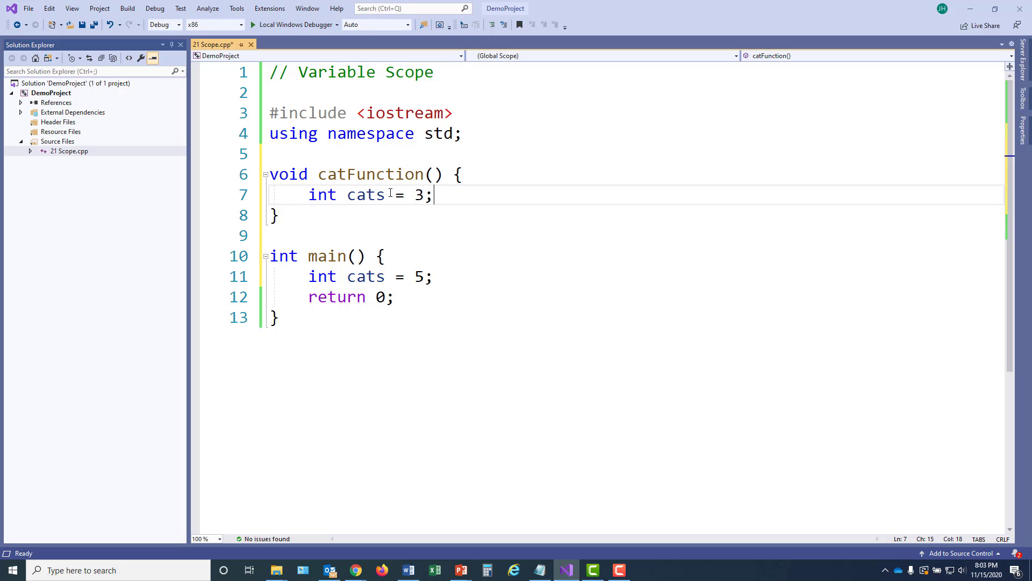
text(c)
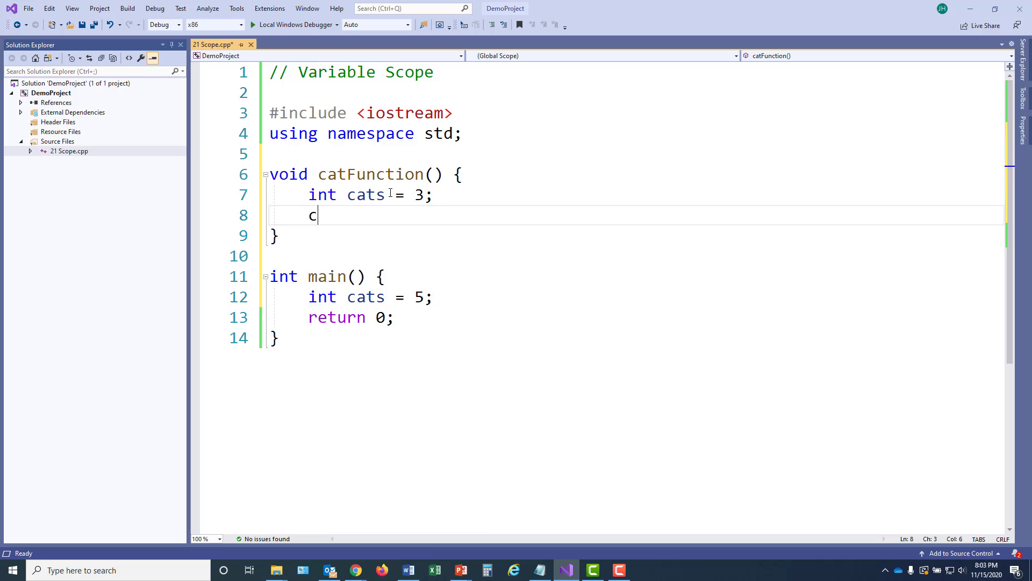
text(out <<)
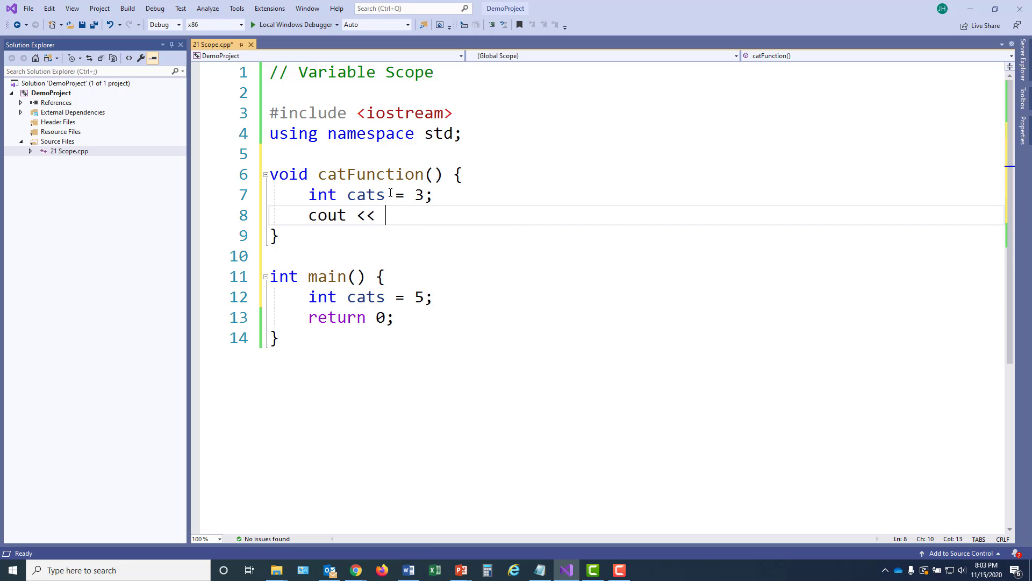
text("Function: ")
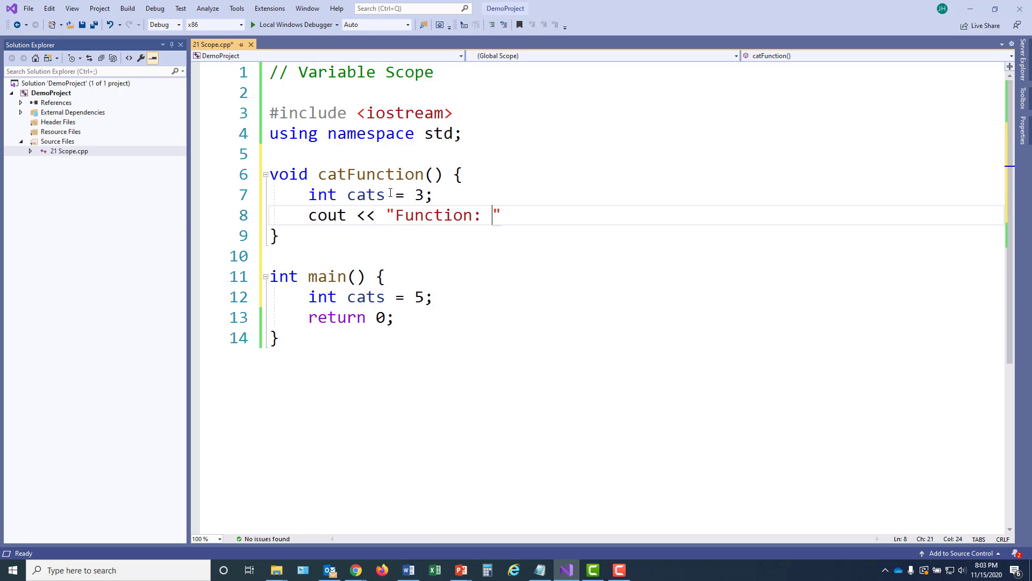
text(";\n    cout ")
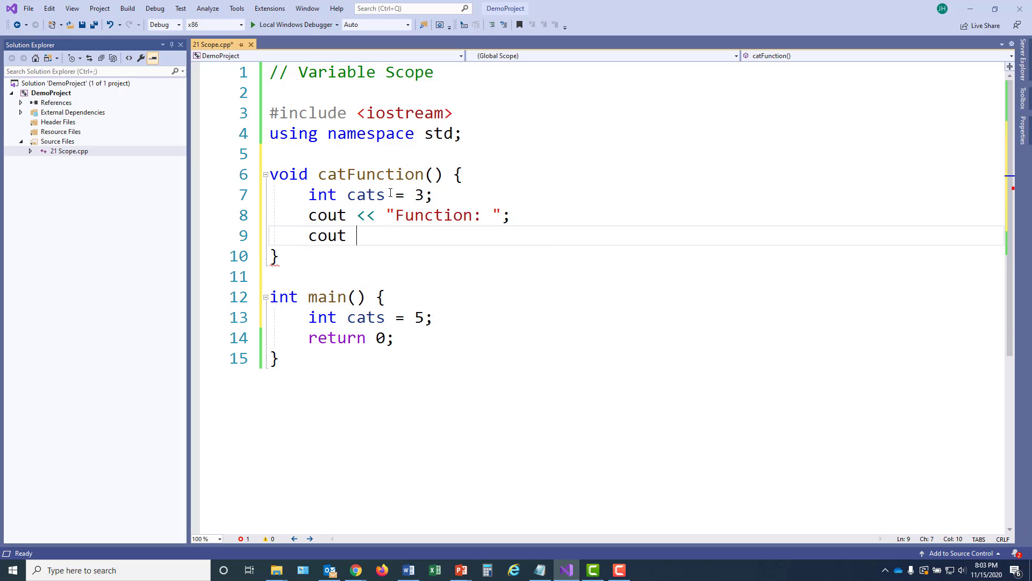
text(<< cats << endl;)
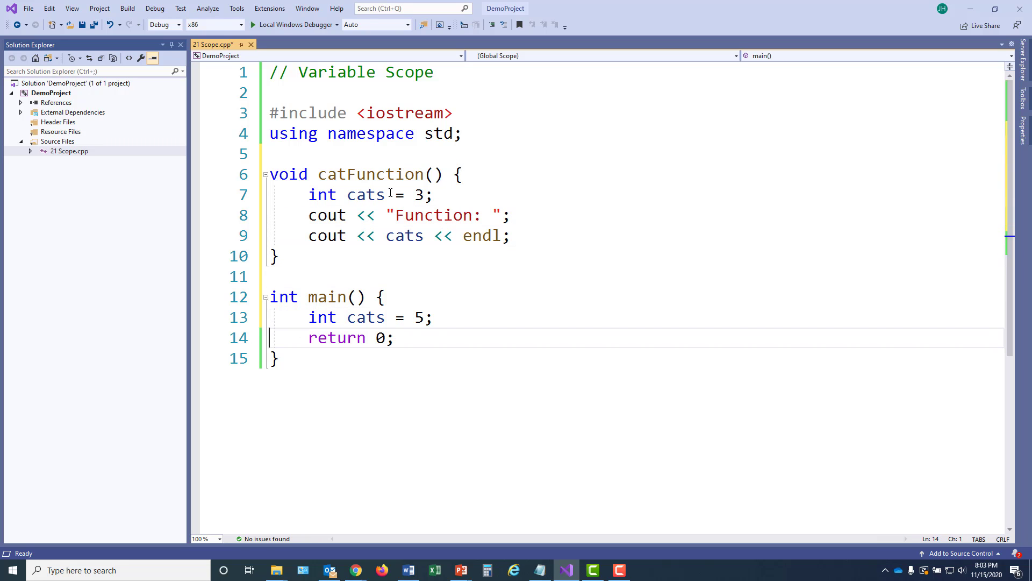
Make main print "Main: " followed by its cats value and endl.
text(cou)
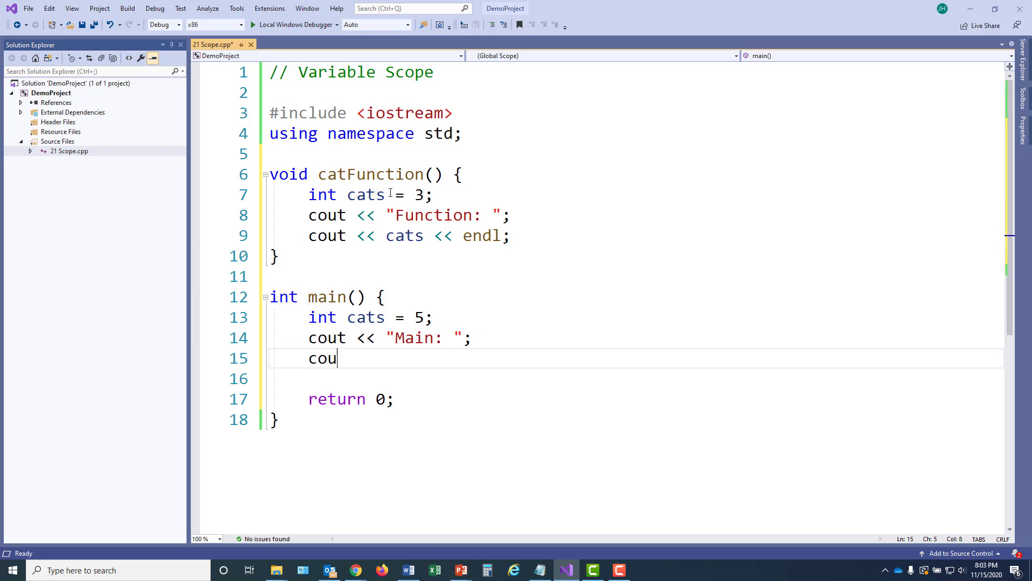
text(t << cats << en)
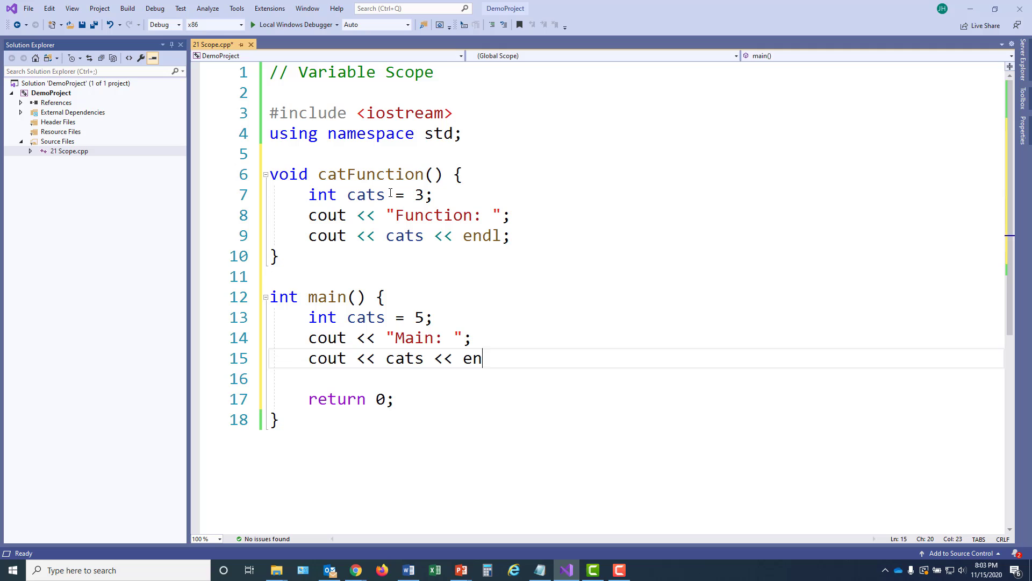
text(dl;)
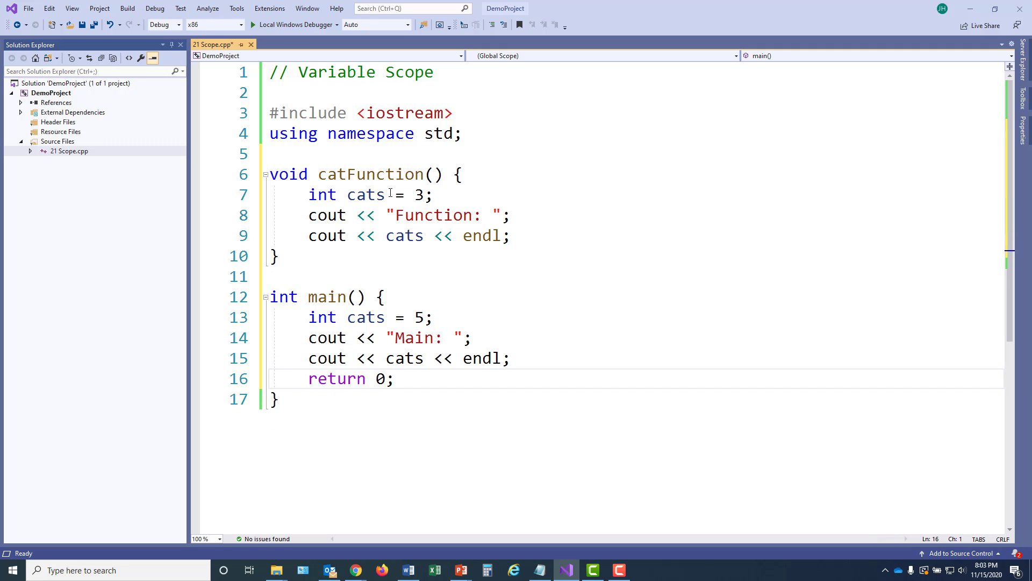
mouse_move(222, 12)
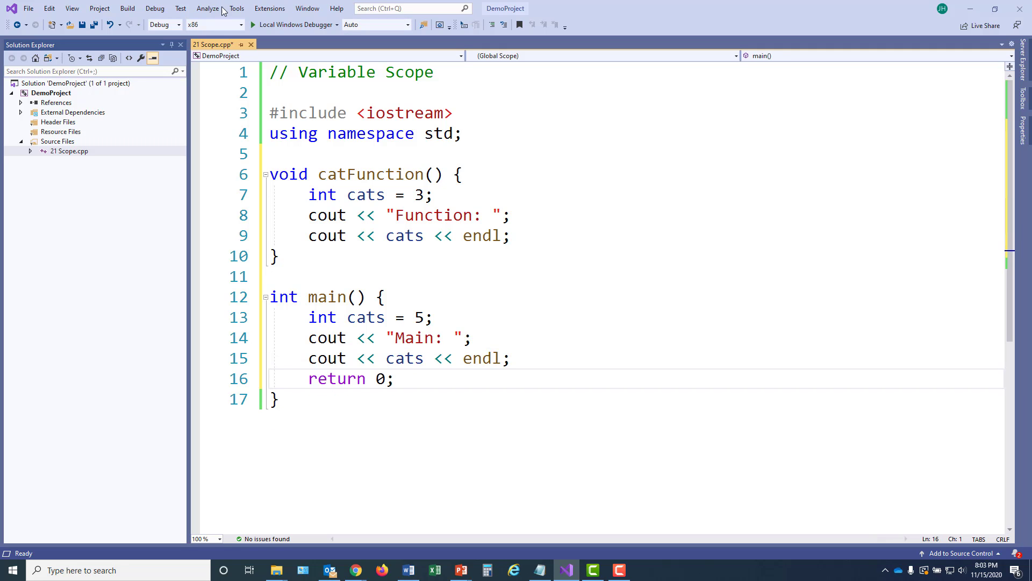
mouse_move(240, 23)
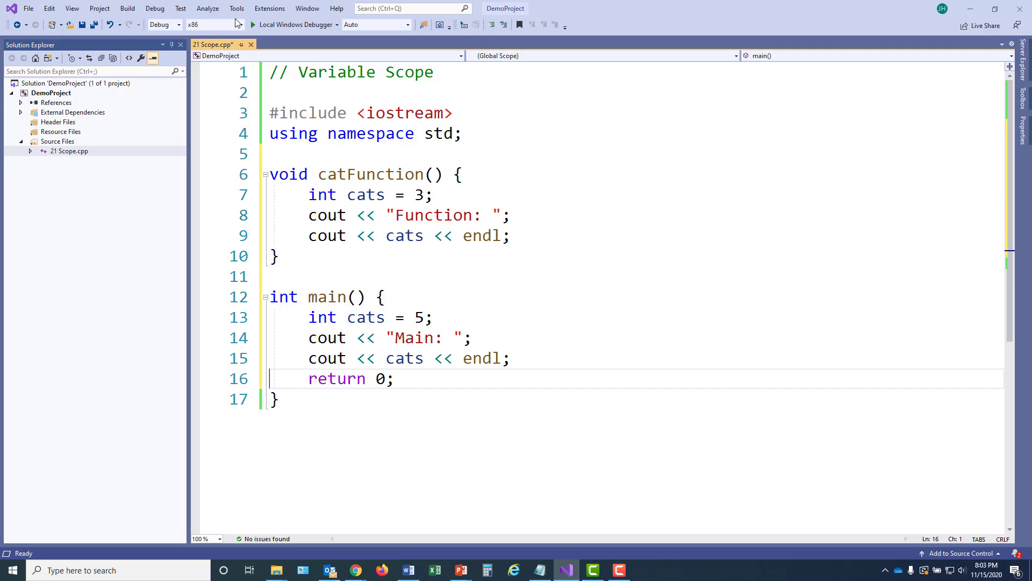
Run the program without debugging to see it print Main: 5.
click(155, 8)
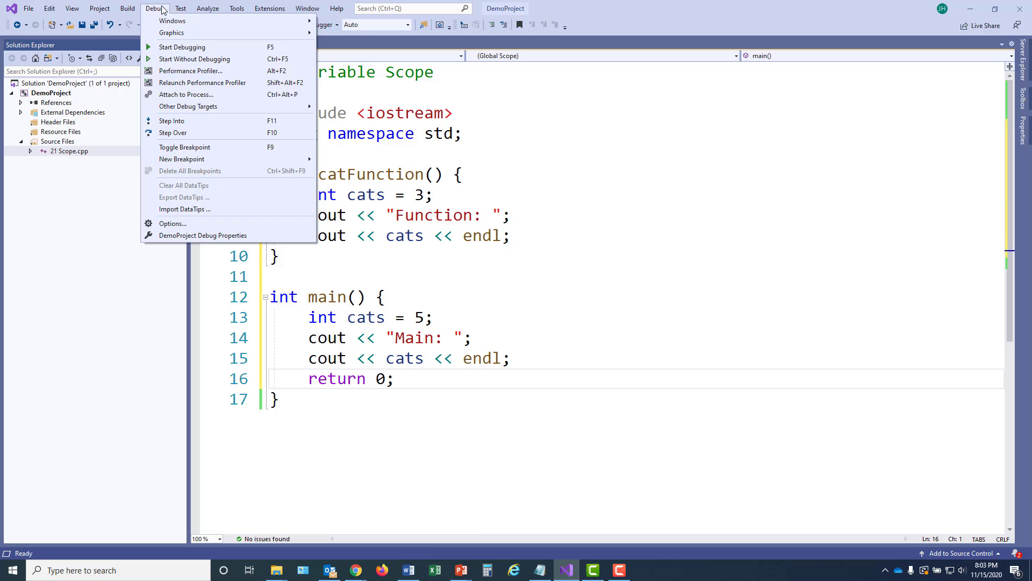
click(195, 58)
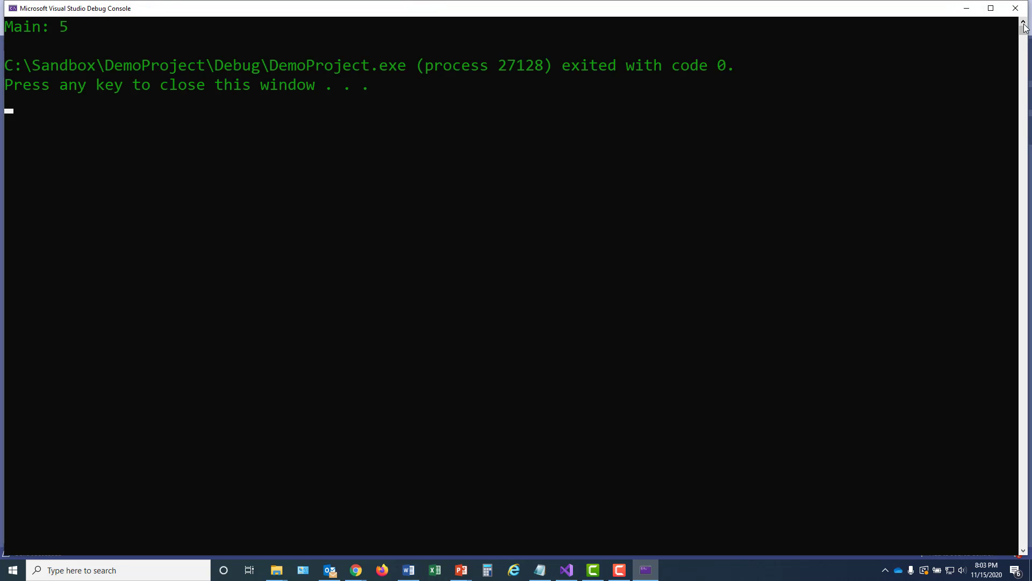
mouse_move(699, 70)
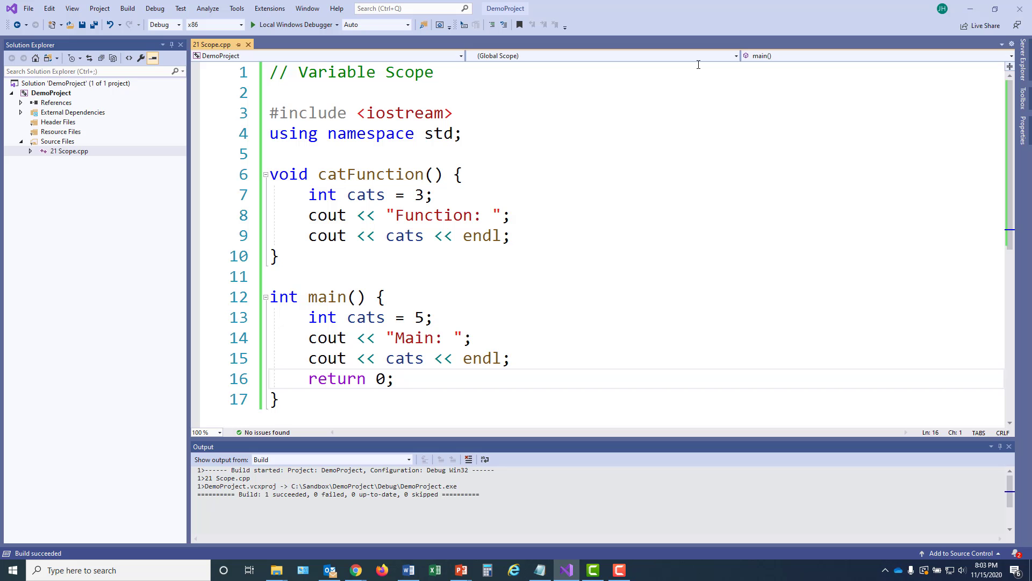
mouse_move(611, 153)
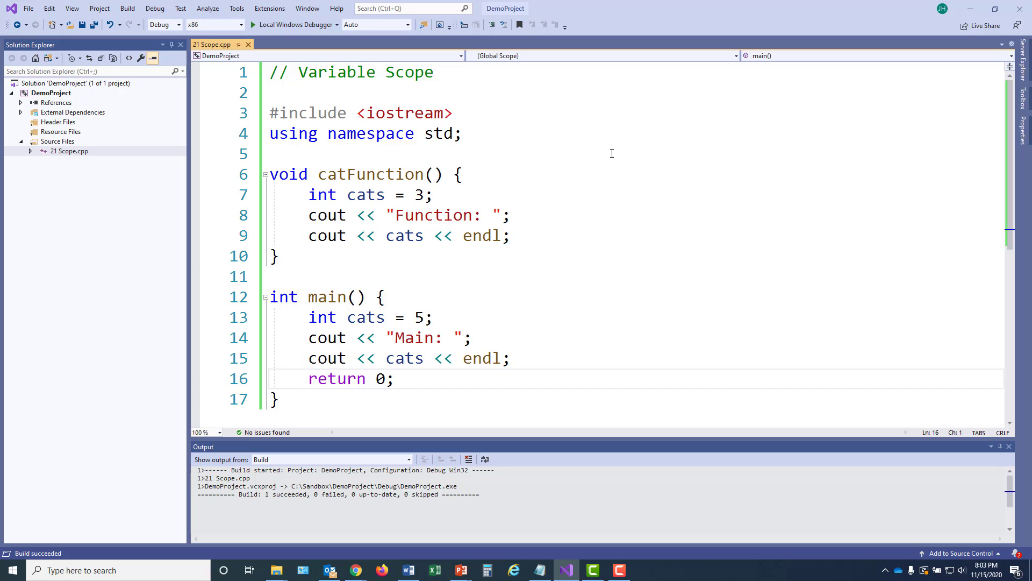
mouse_move(1009, 446)
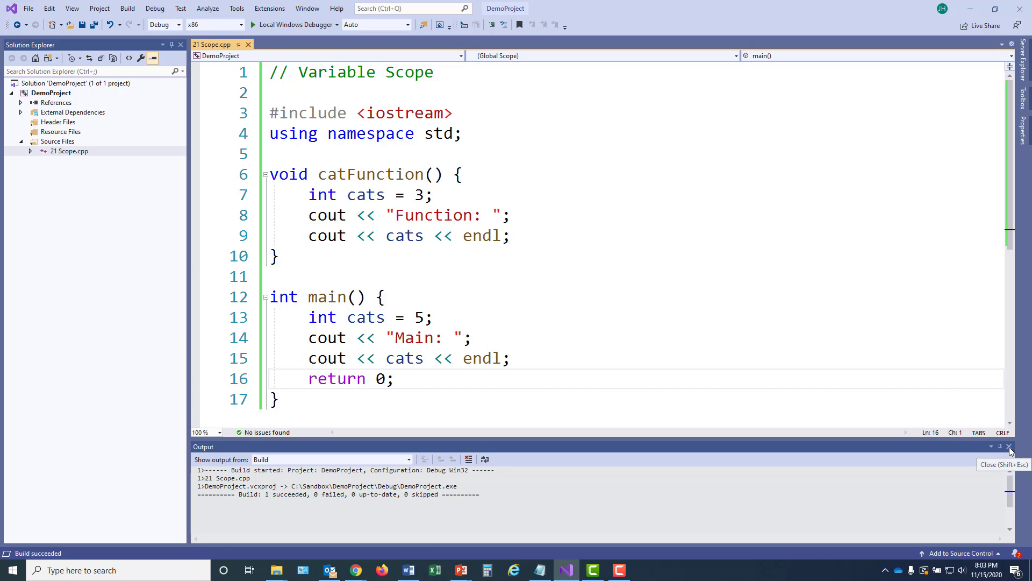
Call catFunction(); from main so the run prints Function: 3 then Main: 5.
click(1009, 447)
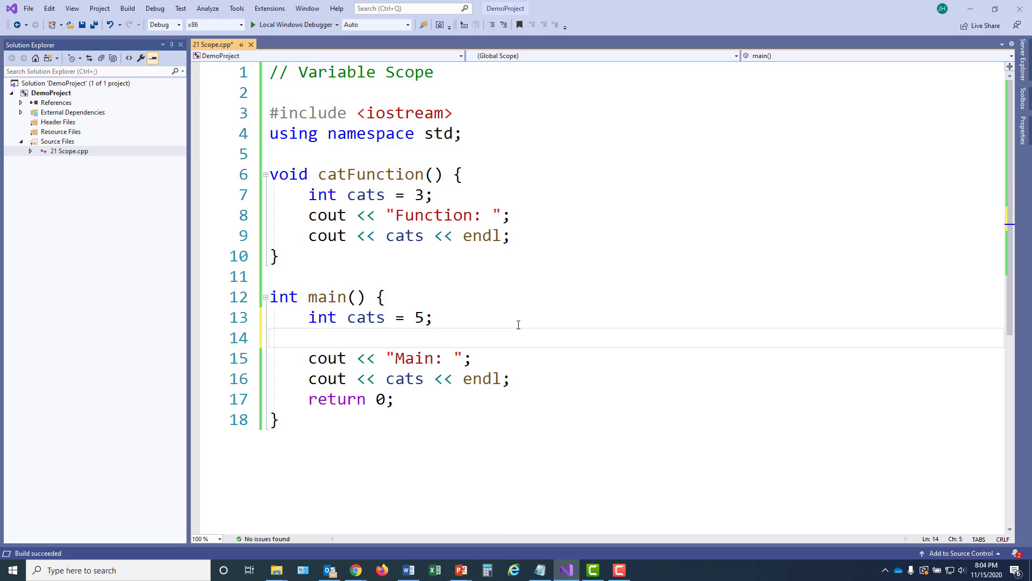
text(catFunction)
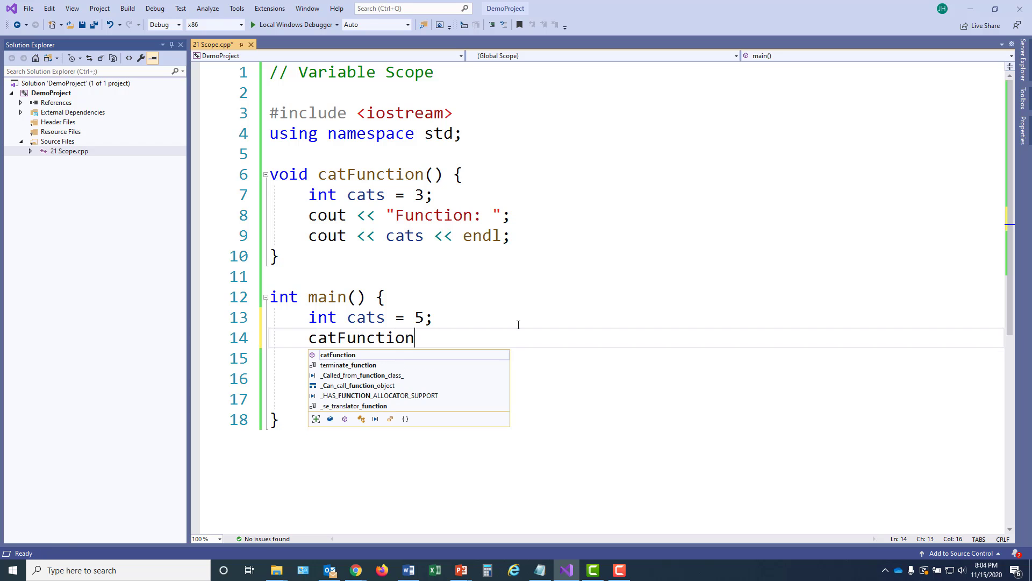
text(();)
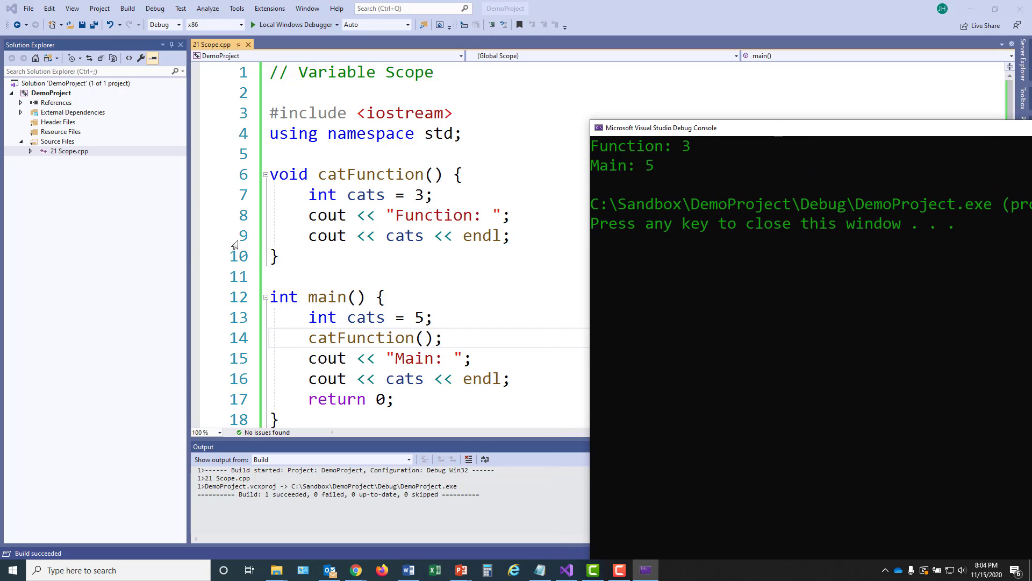
mouse_move(158, 261)
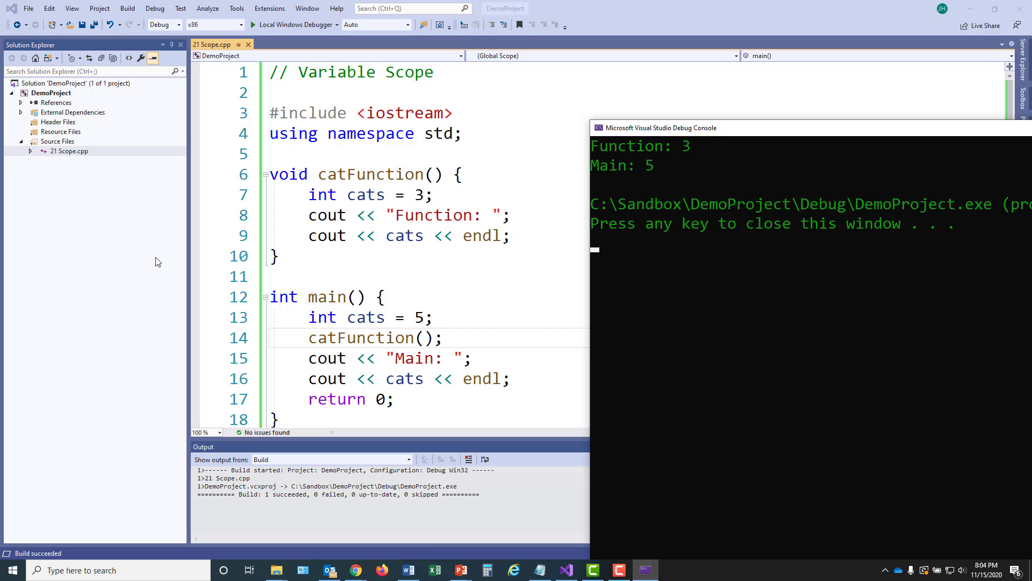
Dismiss the debug console and return to the Scope.cpp code.
click(574, 312)
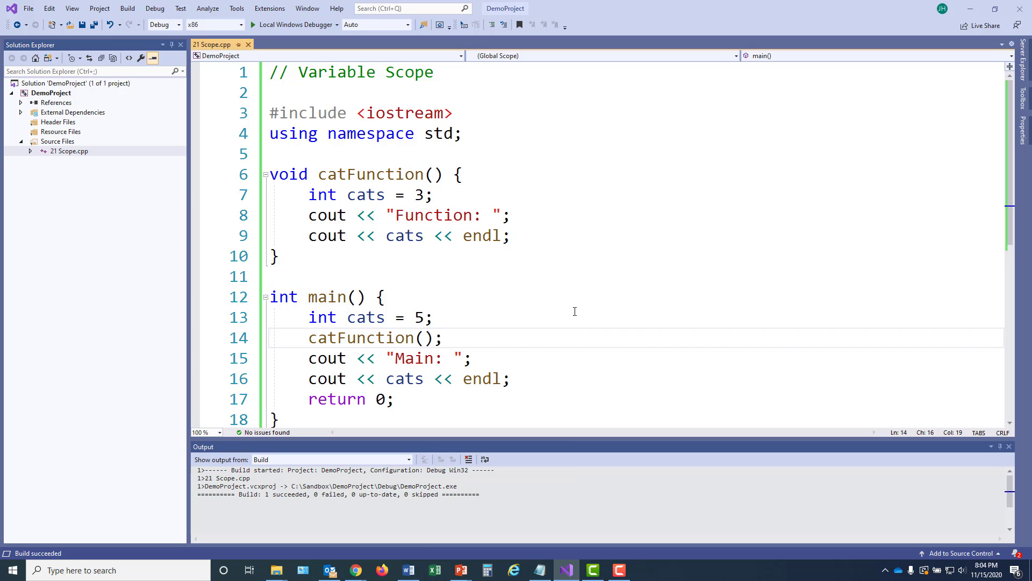
mouse_move(565, 301)
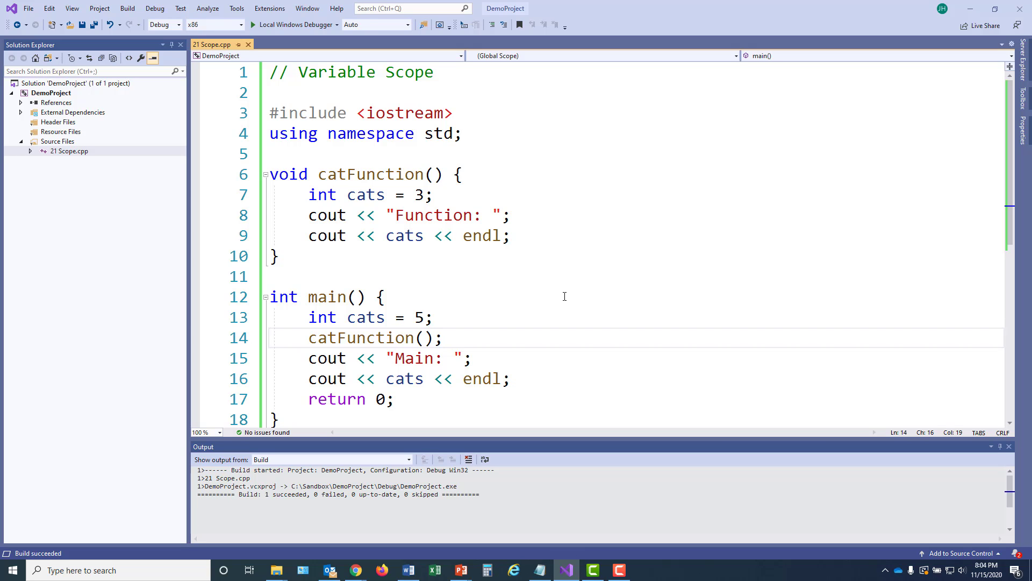
mouse_move(561, 288)
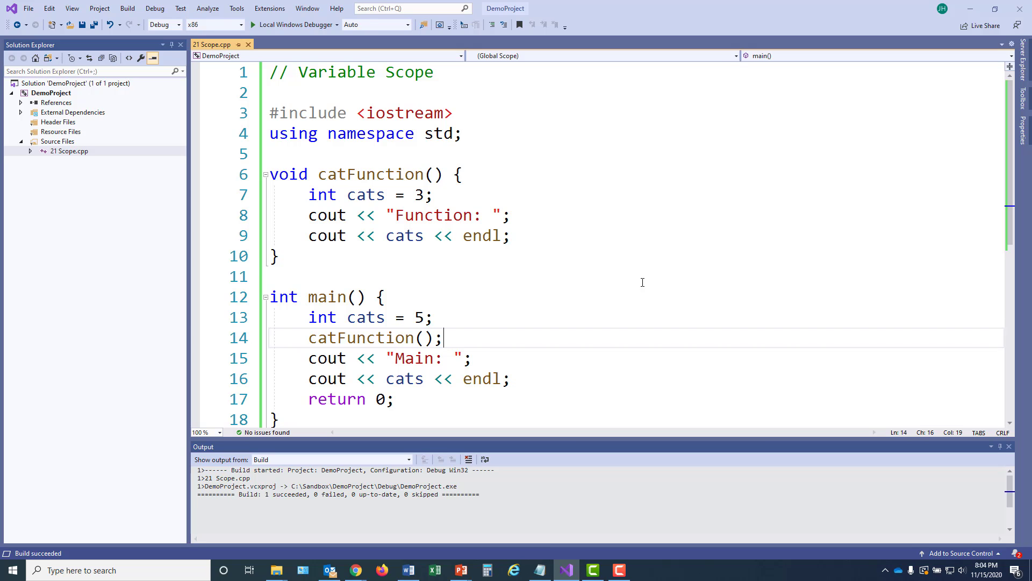
mouse_move(804, 381)
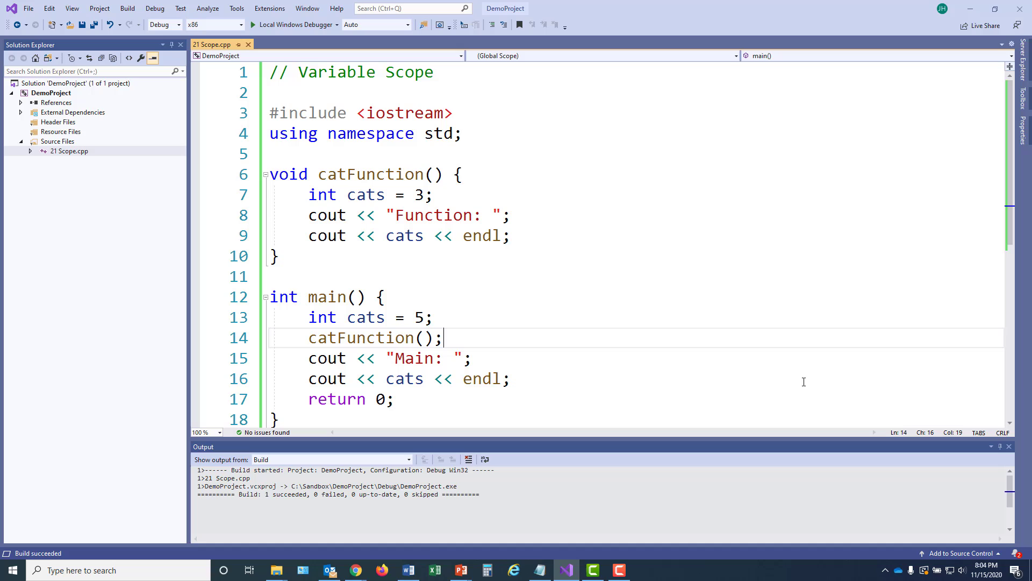
mouse_move(697, 323)
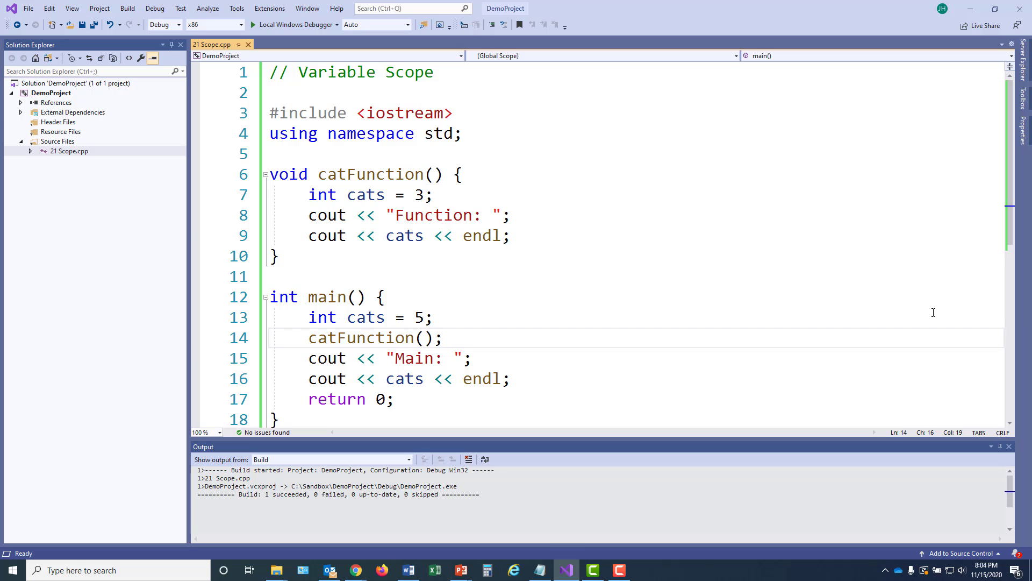
mouse_move(949, 309)
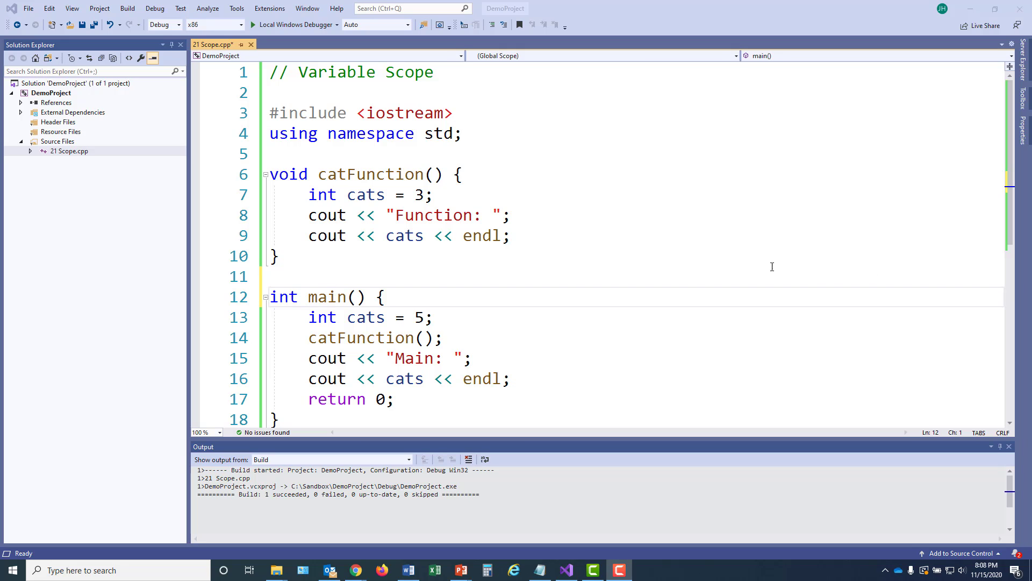
Add an empty void flowerScope() function between catFunction and main.
click(342, 276)
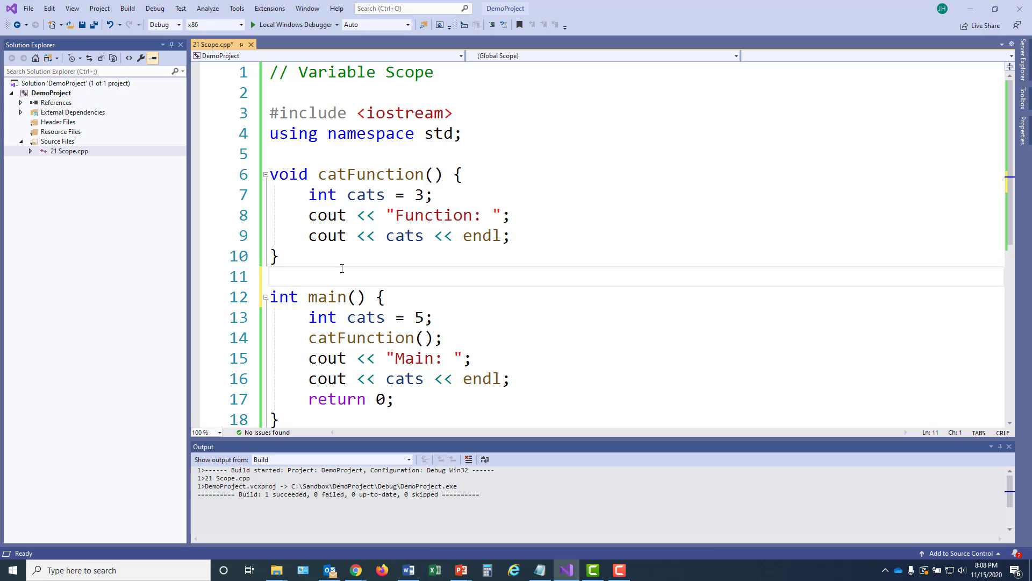
key(Enter)
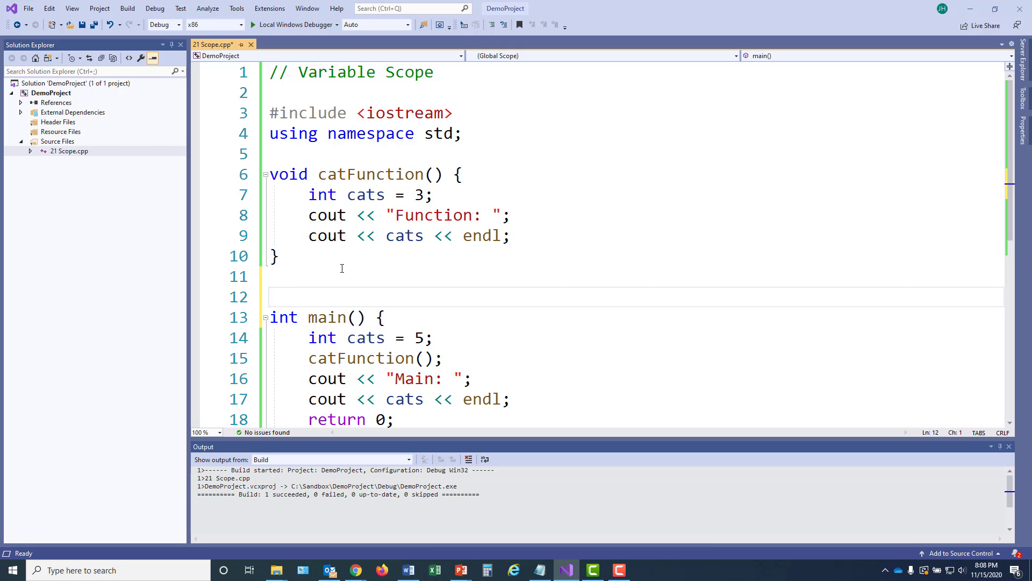
text(void flo)
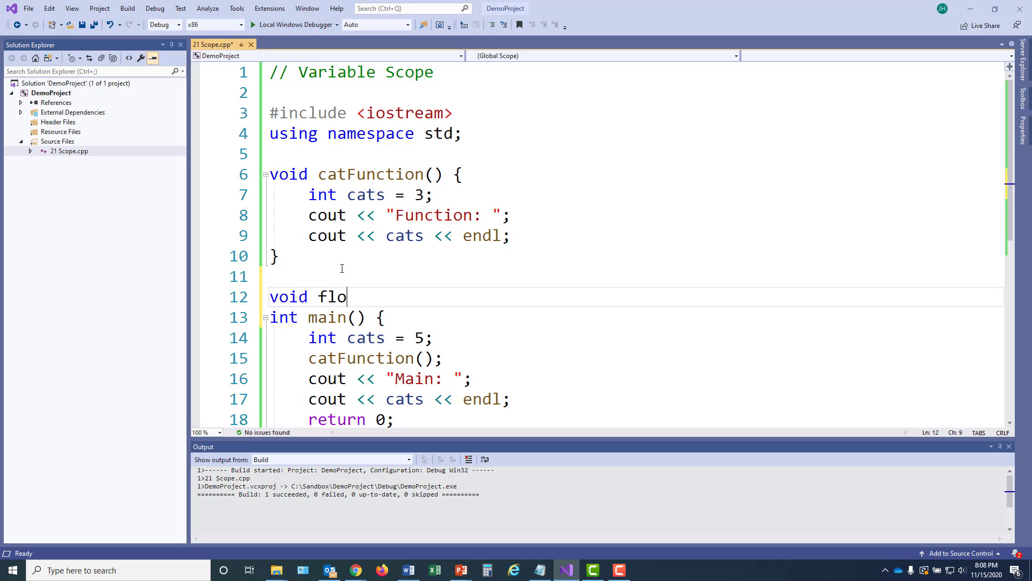
text(werScope())
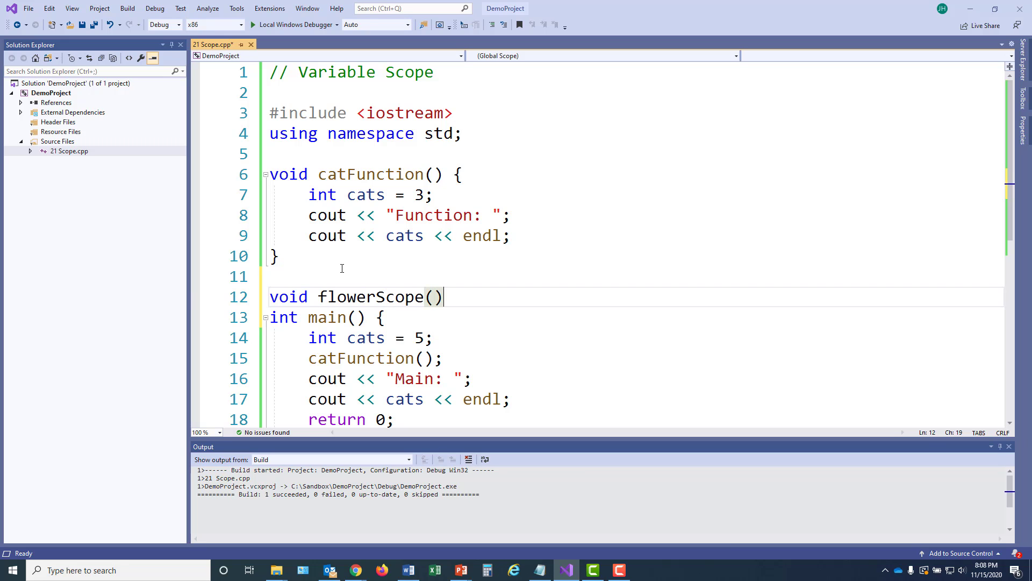
text({)
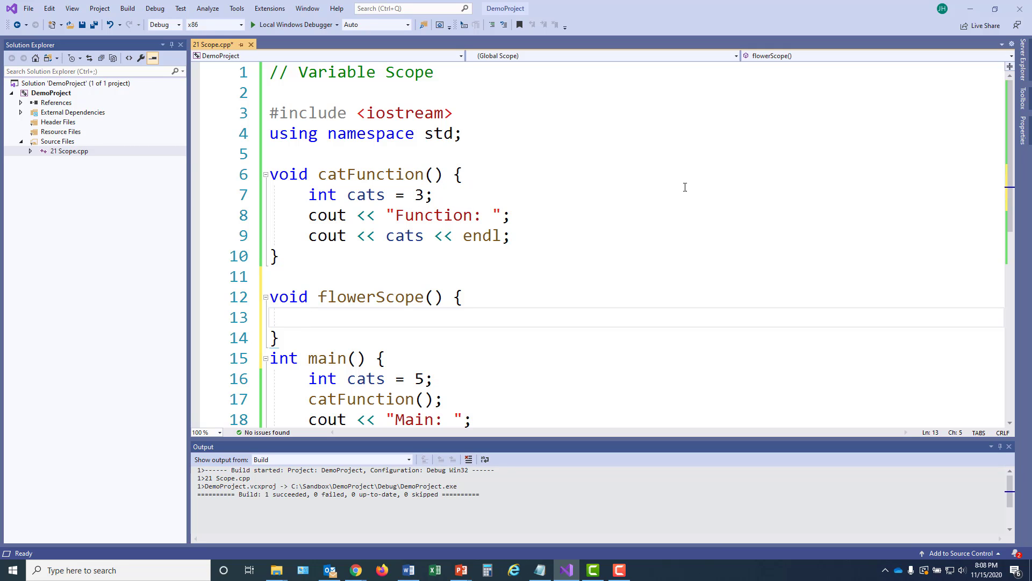
Call flowerScope(); from main just before return 0.
scroll(down, 3)
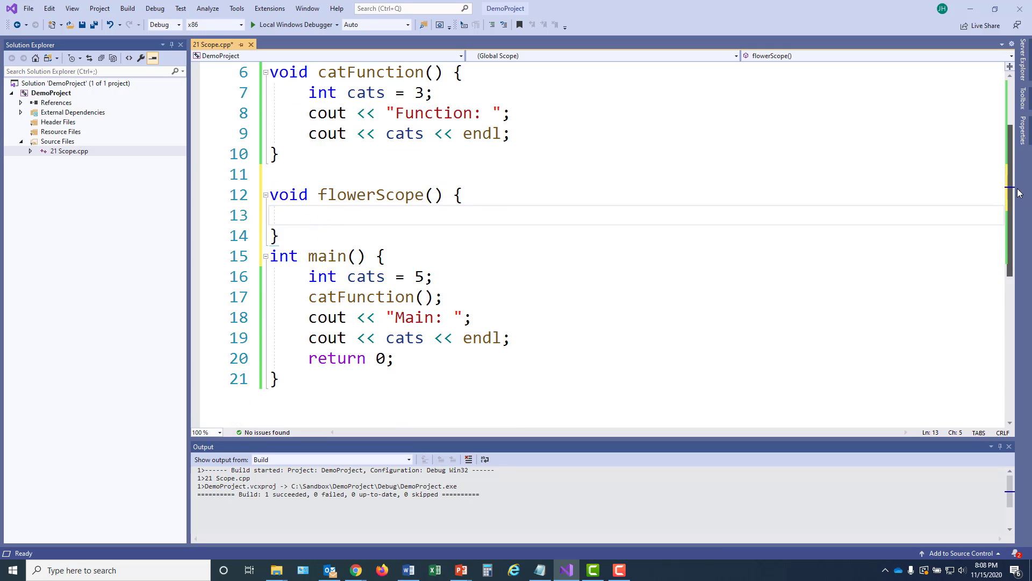
click(592, 343)
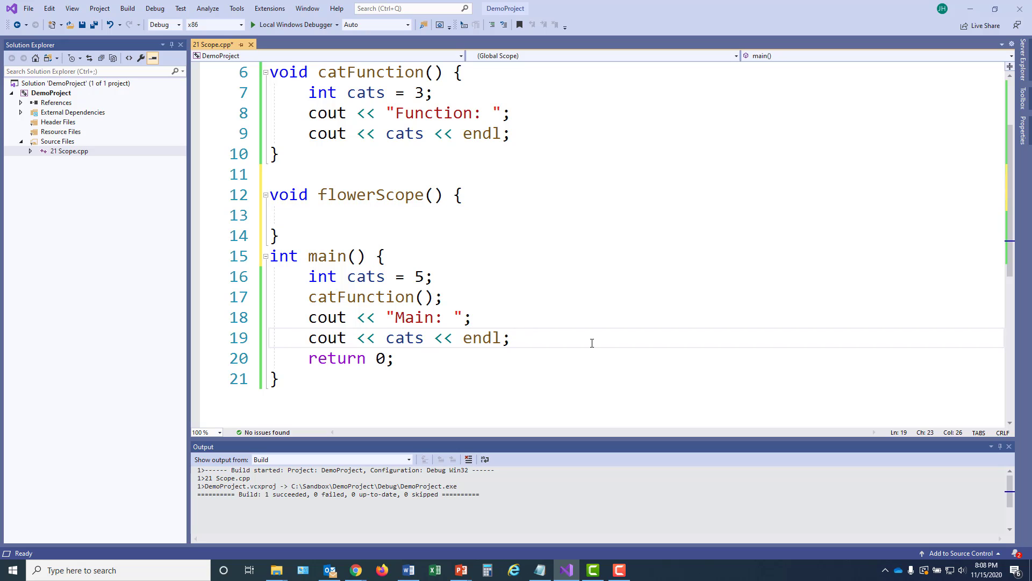
key(Enter)
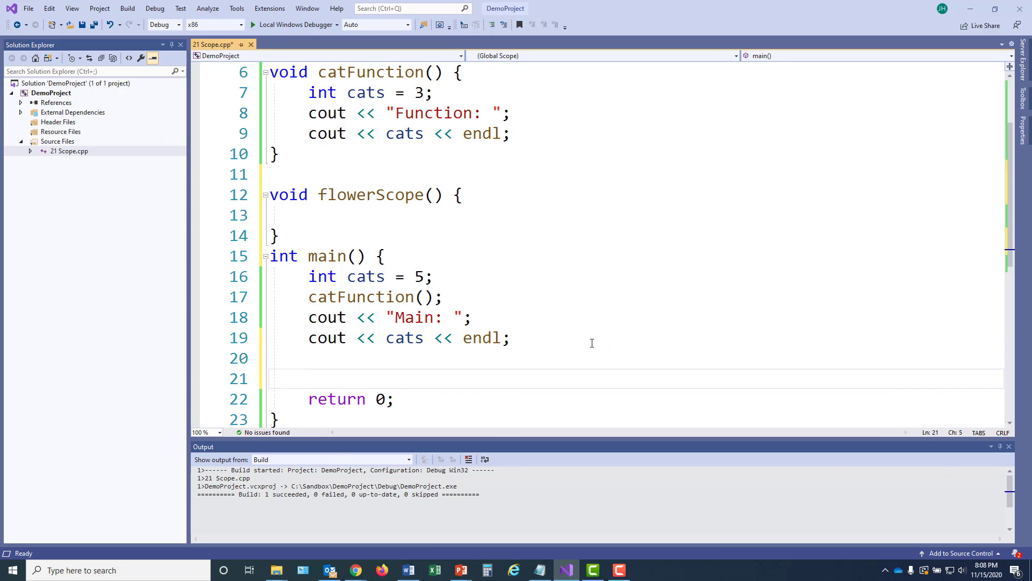
text(flowerScope();)
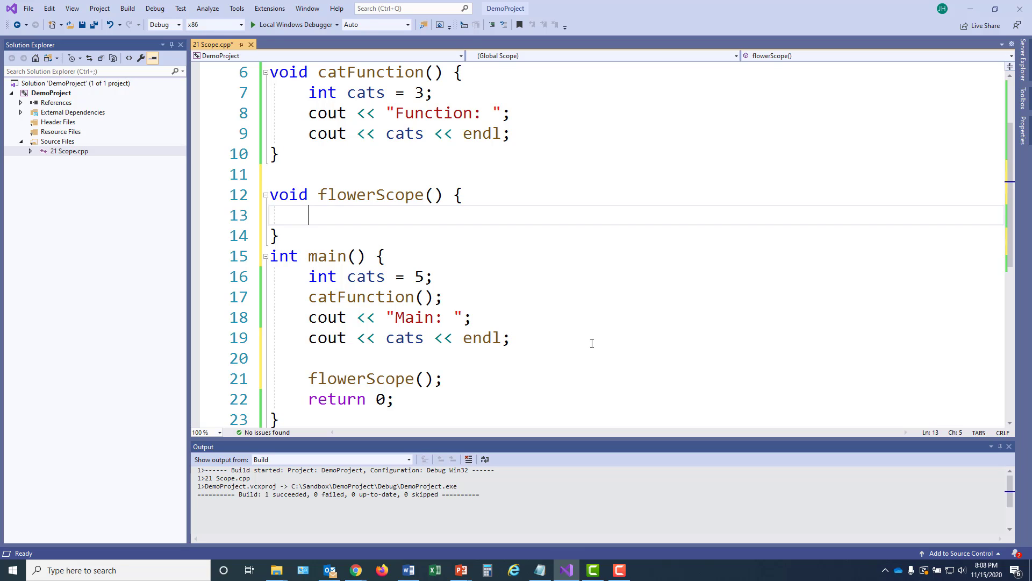
Comment flowerScope about 2 variables with the same name and declare int flowers = 10.
text(//)
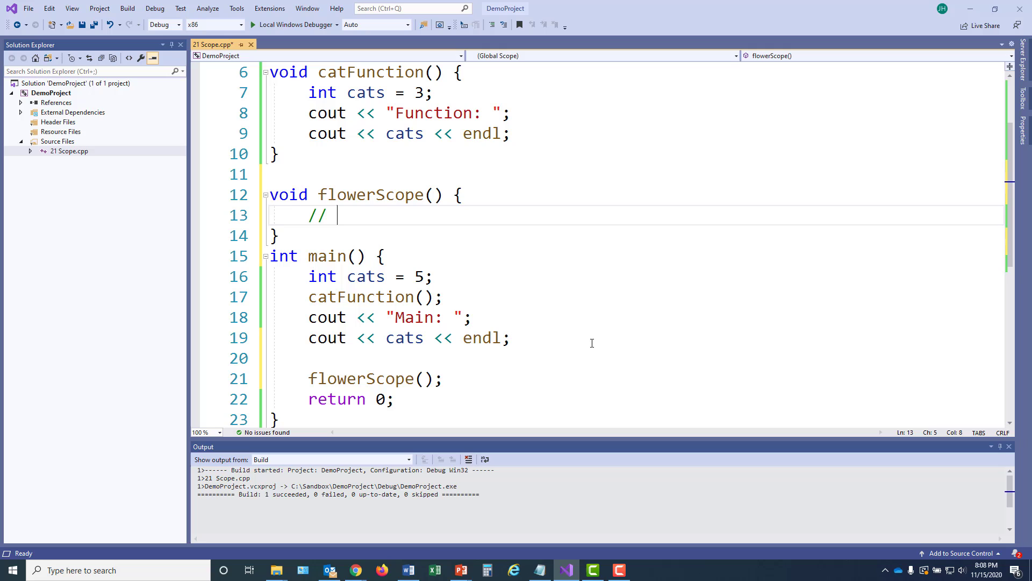
text(2 variables)
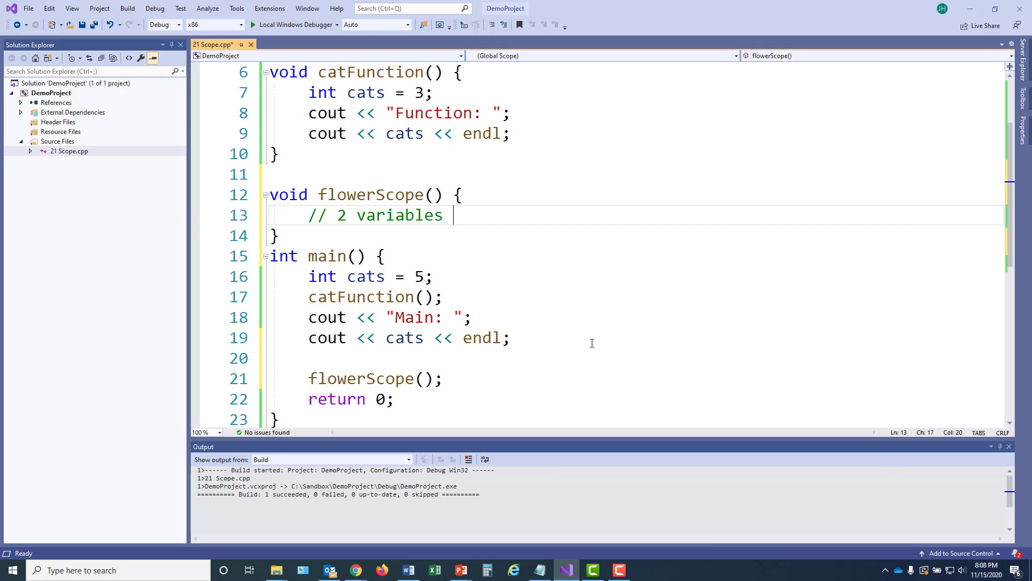
text(with the same name)
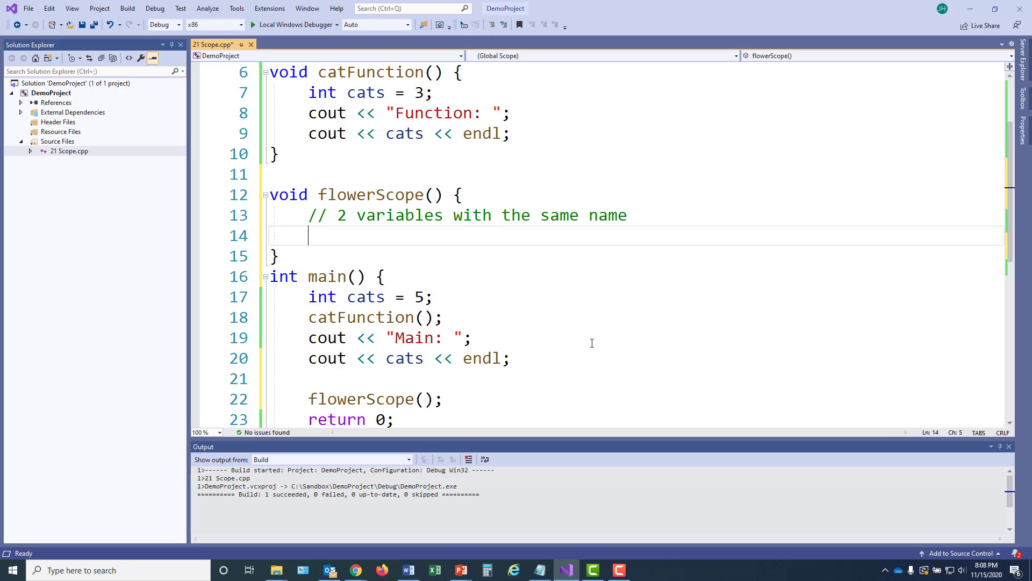
text(int flower)
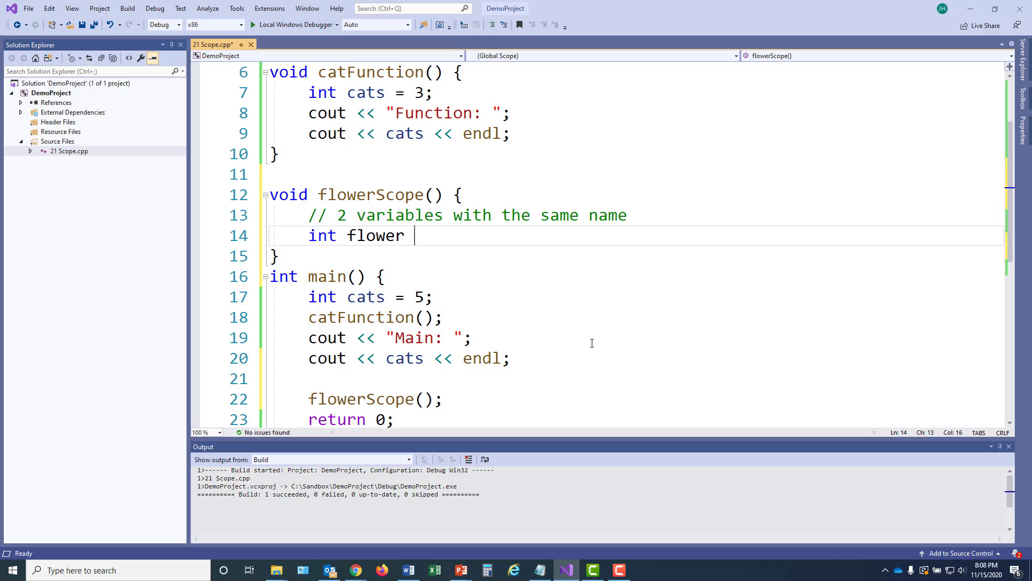
text(s)
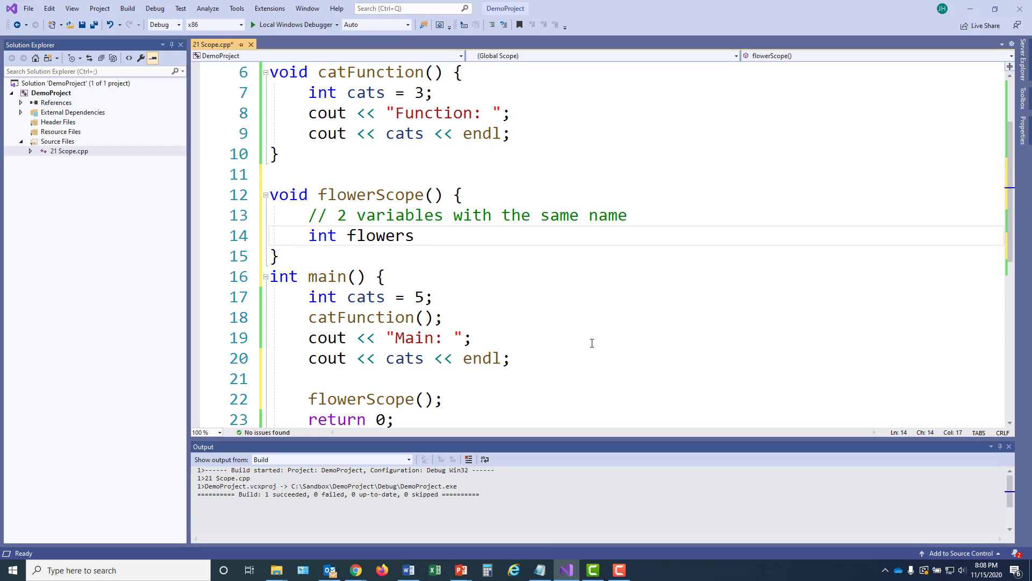
text(= 1)
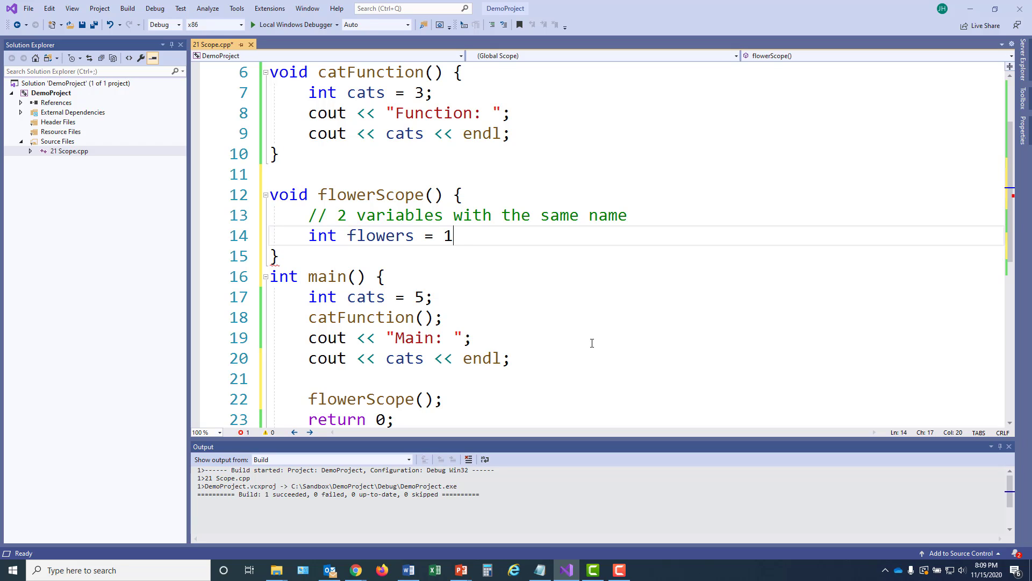
text(0;)
text(cout)
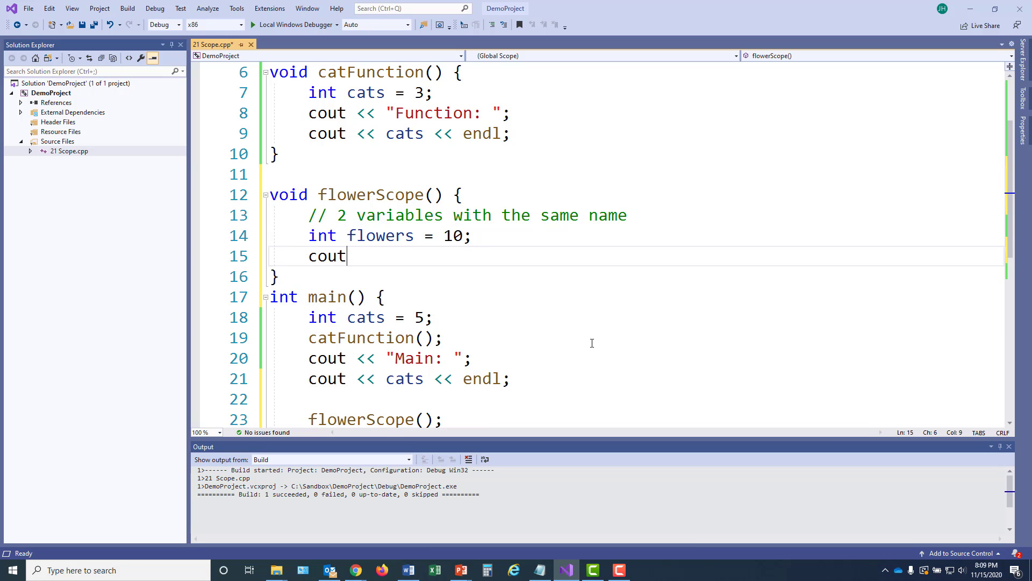
Print "Flowers: " followed by the flowers value and endl.
text(<<)
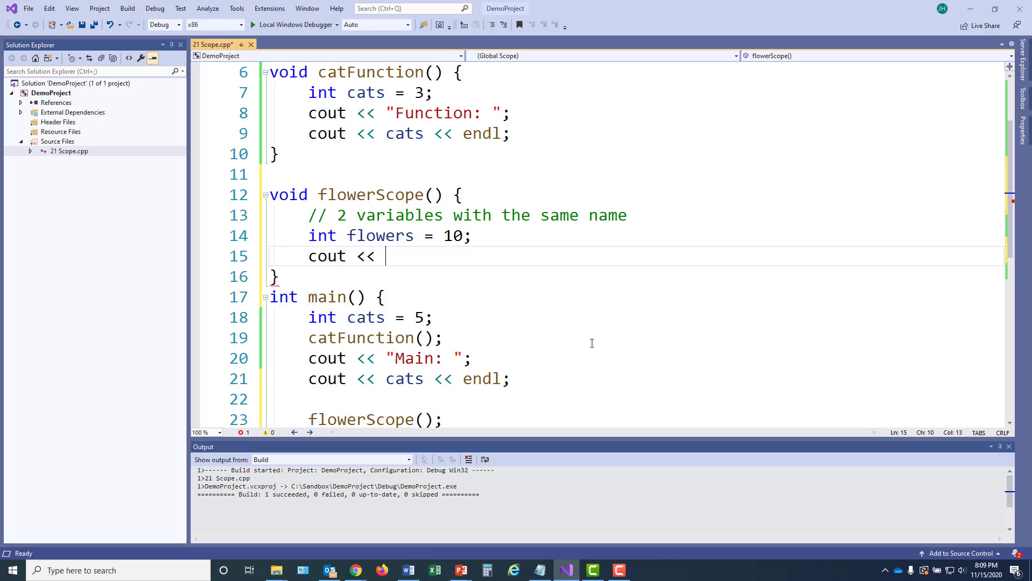
text("Flower")
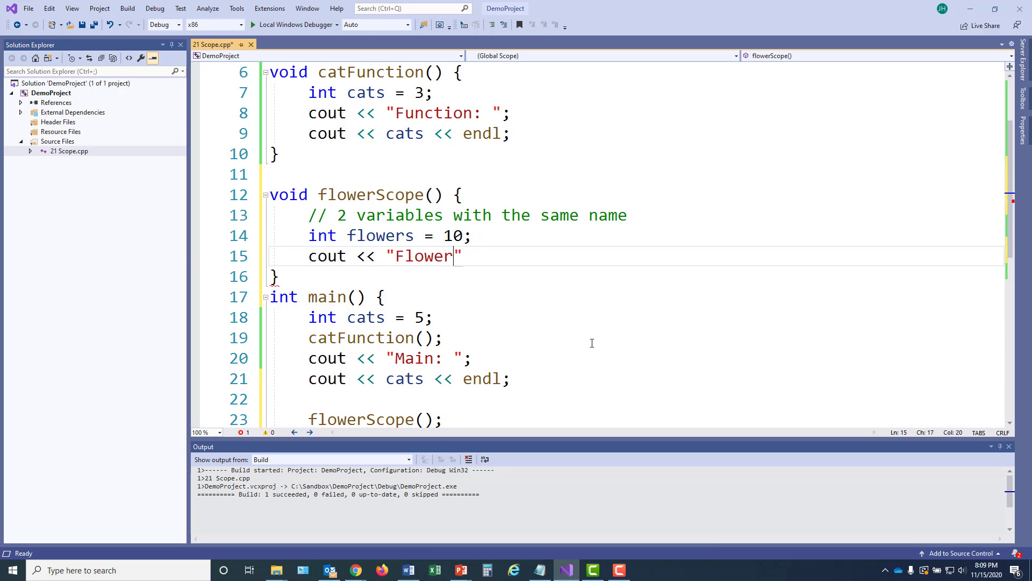
text(s: " << flowers << endl;)
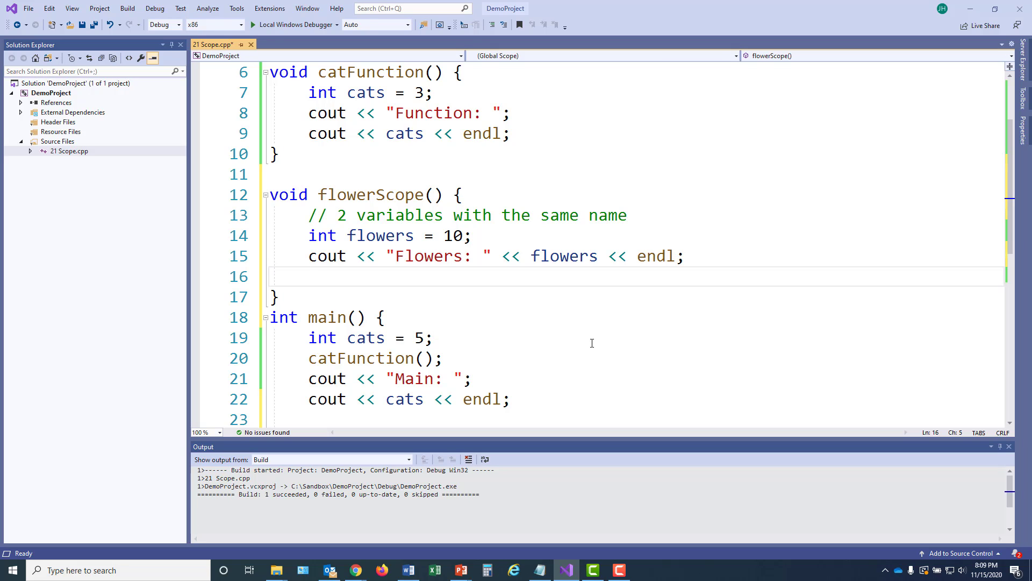
Write for (int i = 0; i < 5; i++) { } with an empty body inside flowerScope.
click(308, 277)
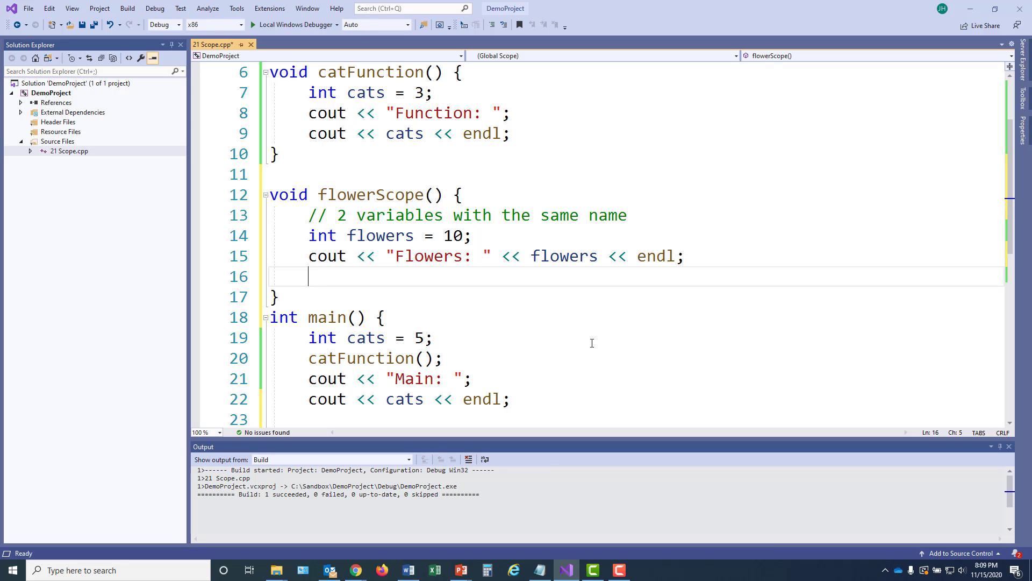
text(for)
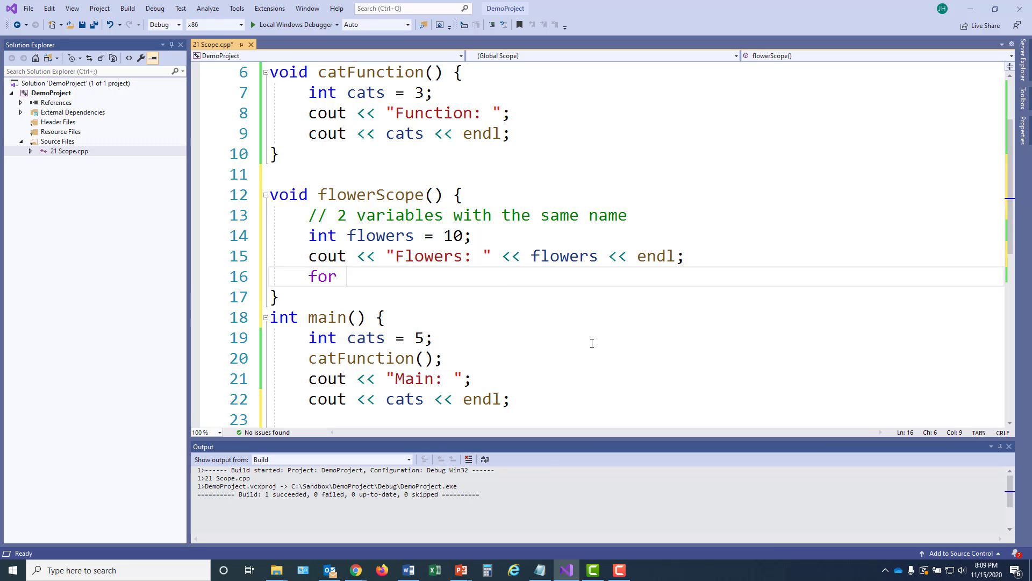
text(())
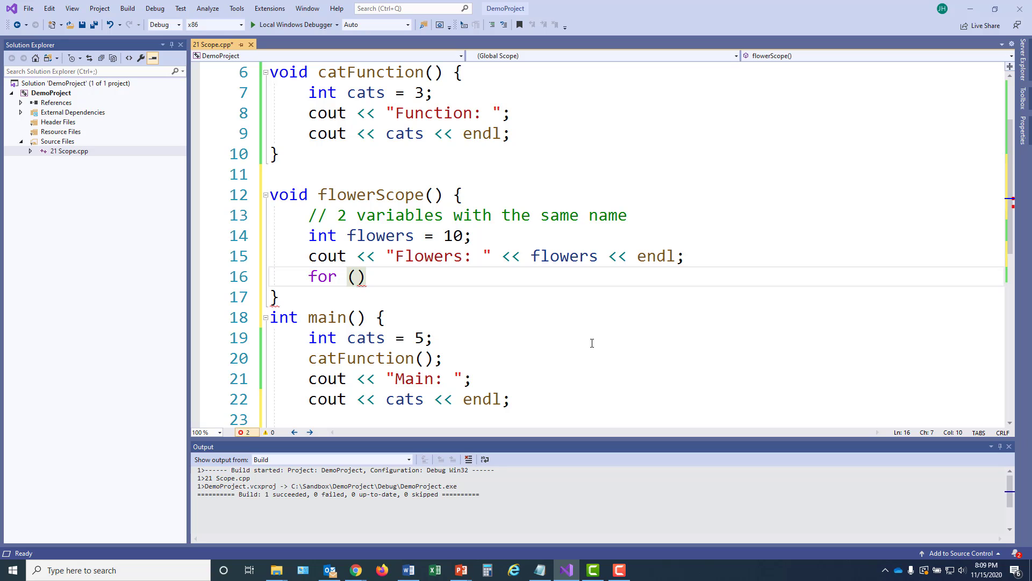
text(int)
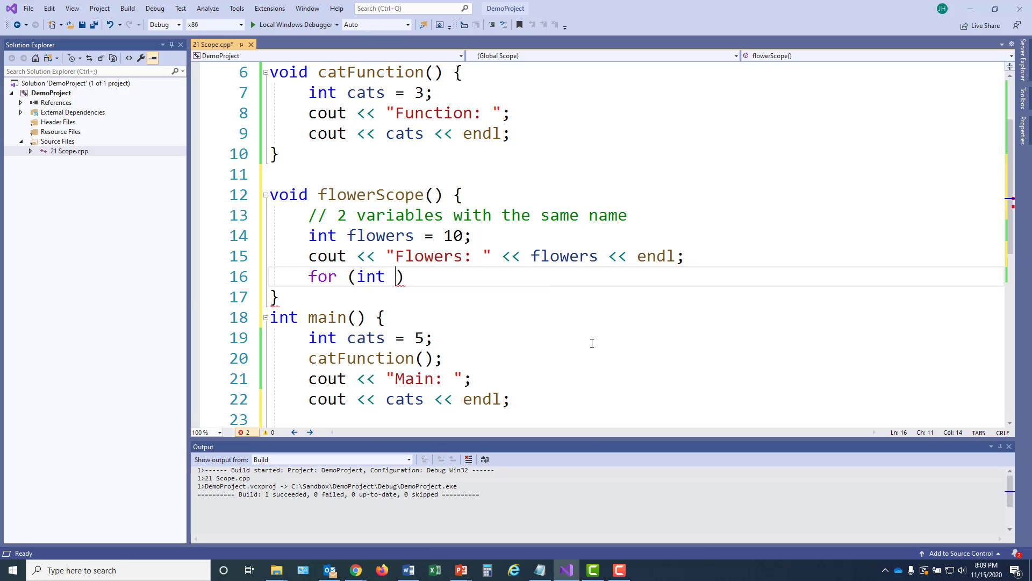
text(i =)
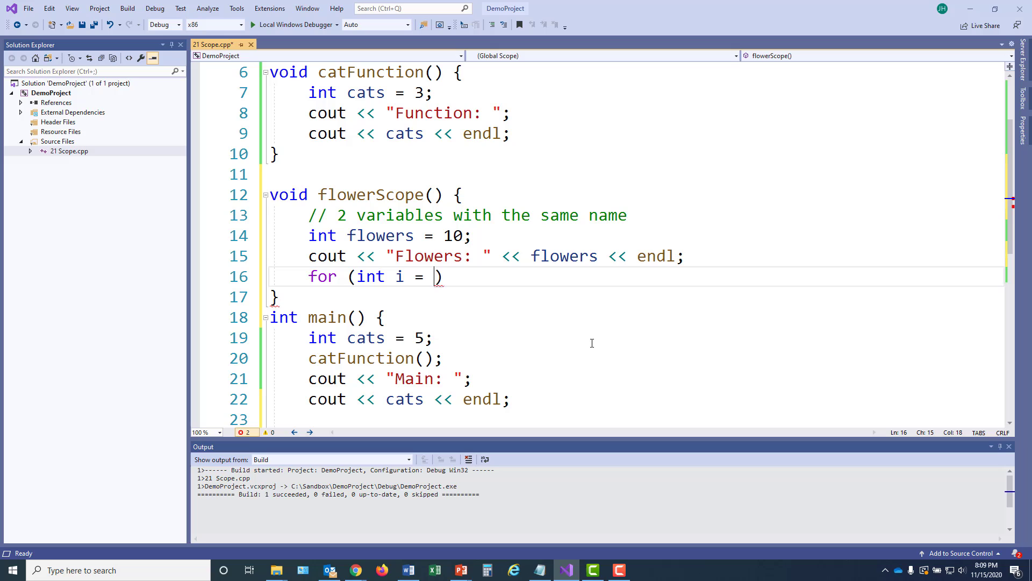
text(0; i <)
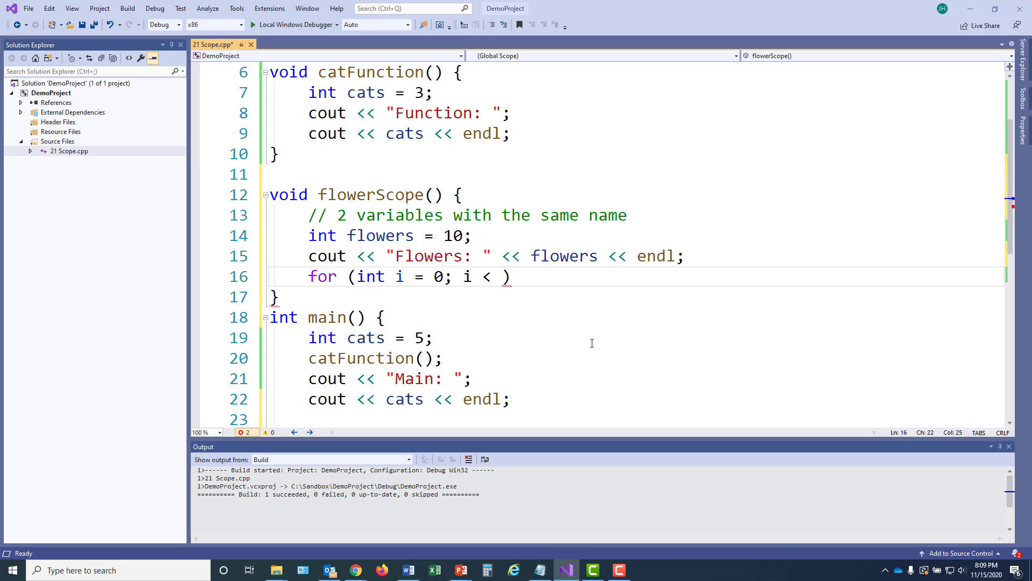
text(5; i)
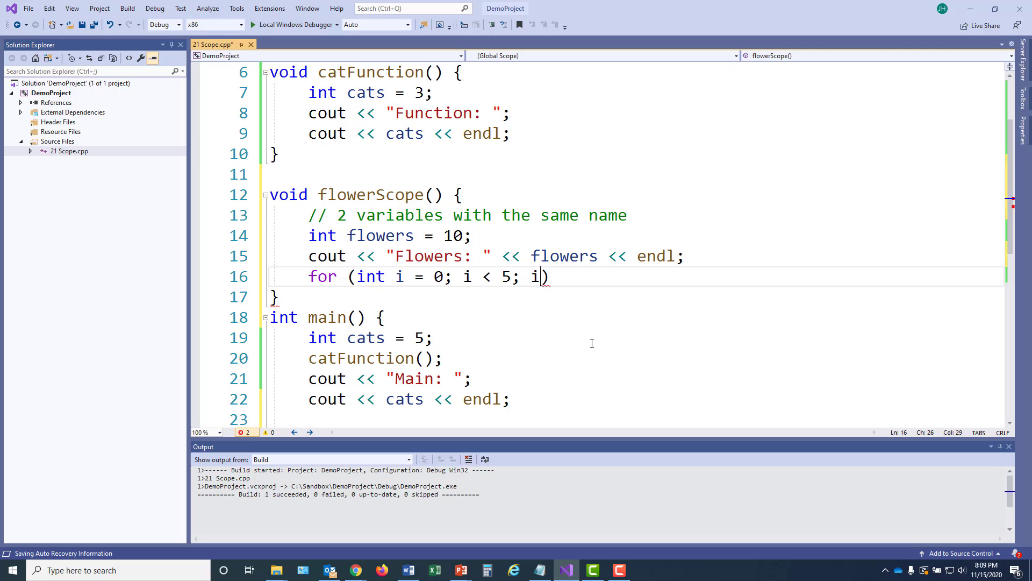
text(++))
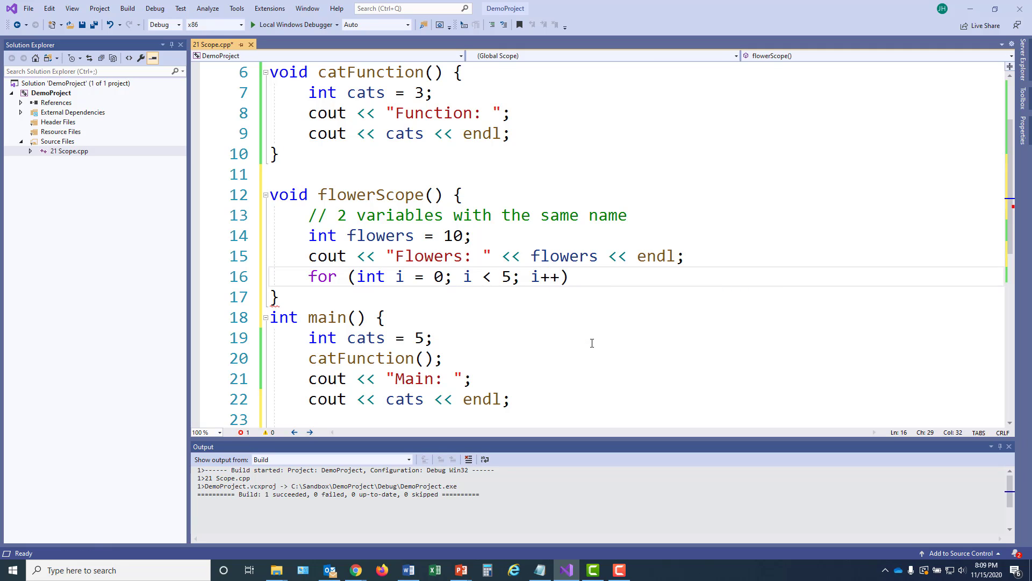
text({)
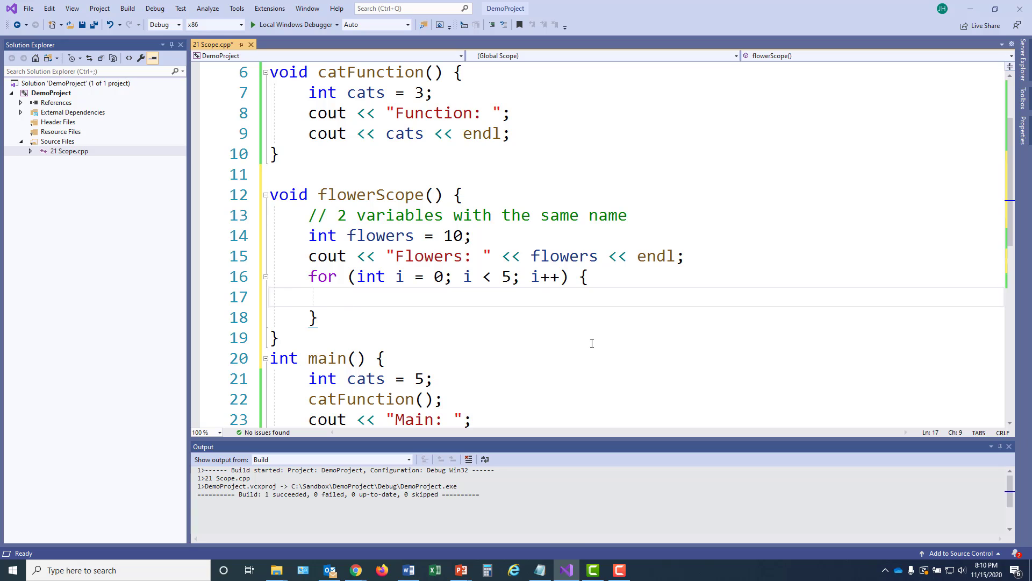
Inside the loop declare int flowers = 100 and double it with flowers *= 2.
text(int fl)
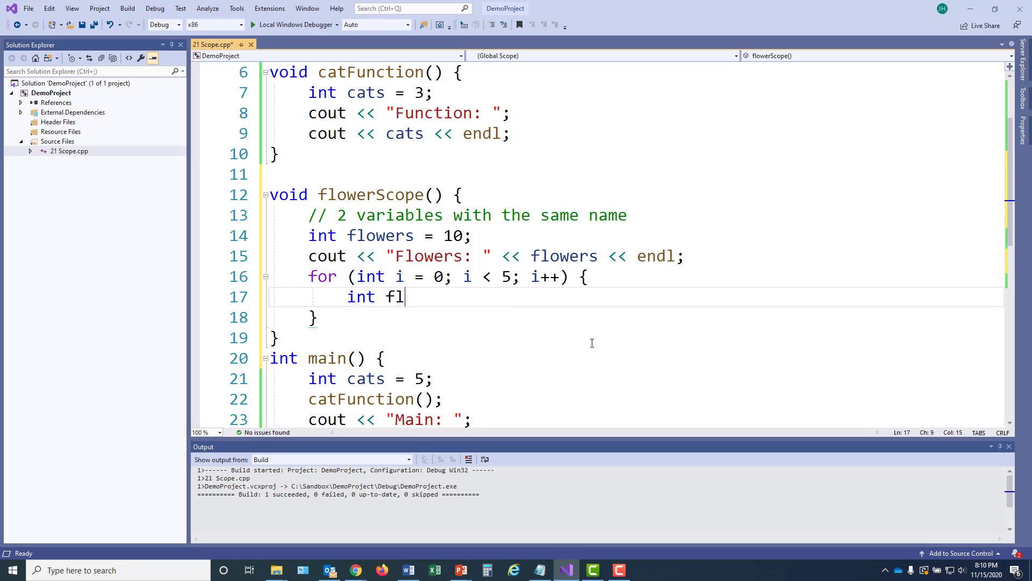
text(owers = 100;)
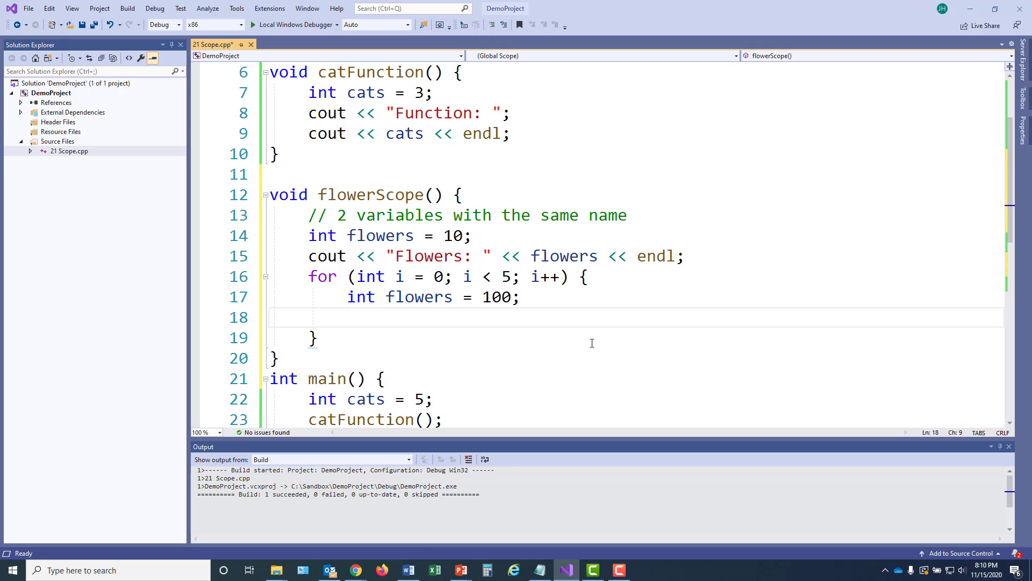
text(flowers *= 2)
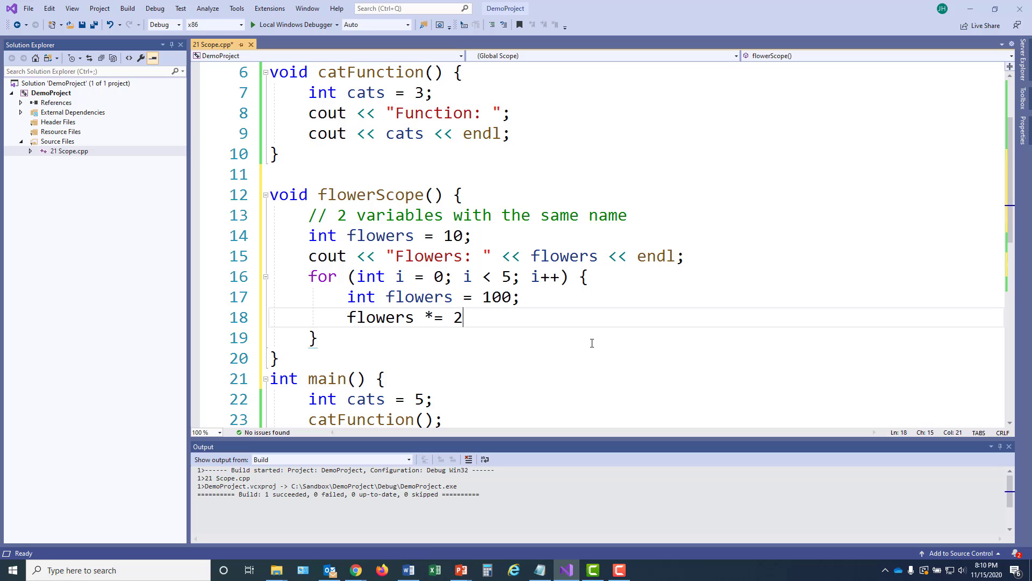
text(;)
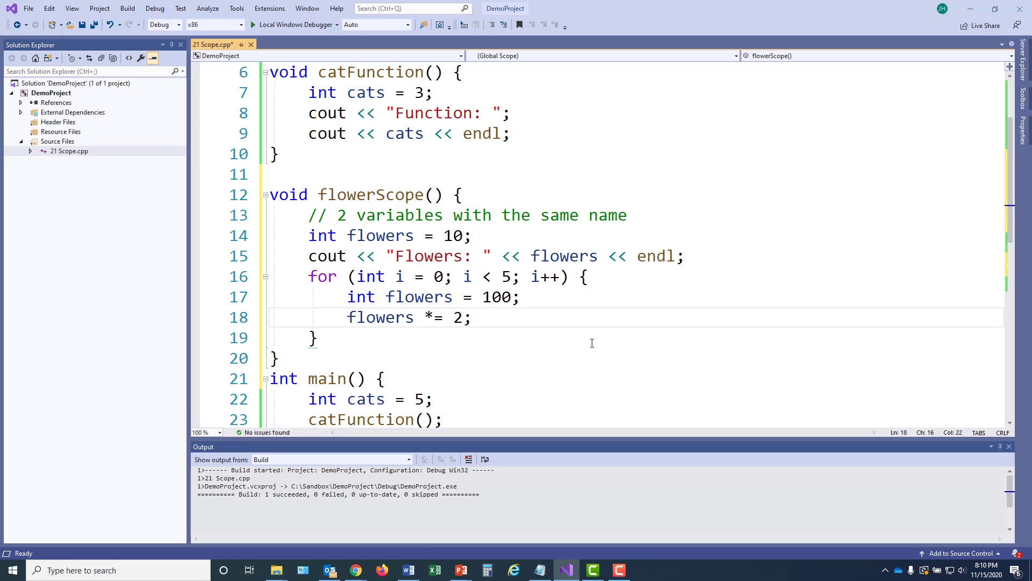
Print i + 1, ": Flowers " and the loop's flowers value with endl.
text(cout)
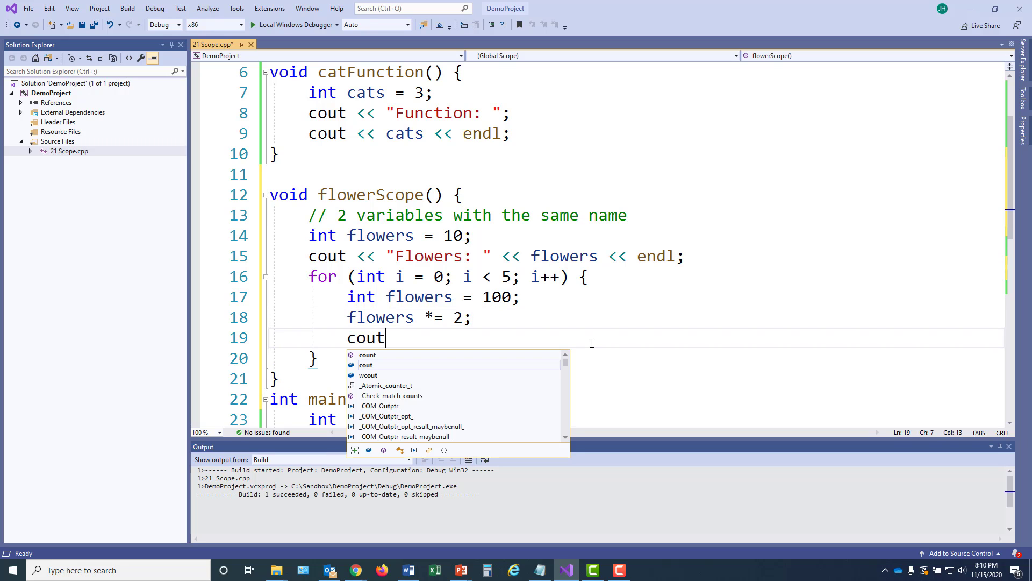
text(<<)
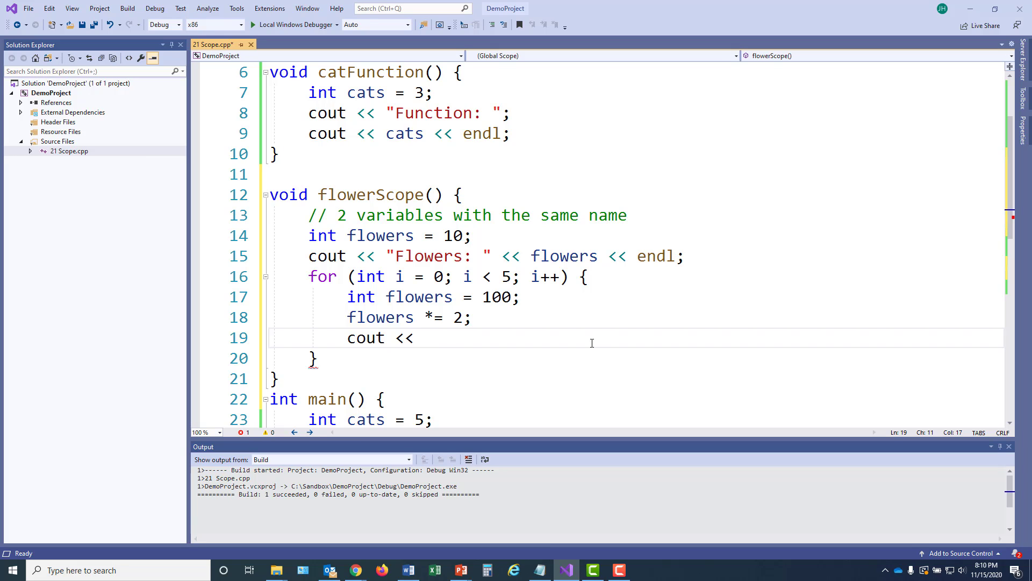
text(i + 1)
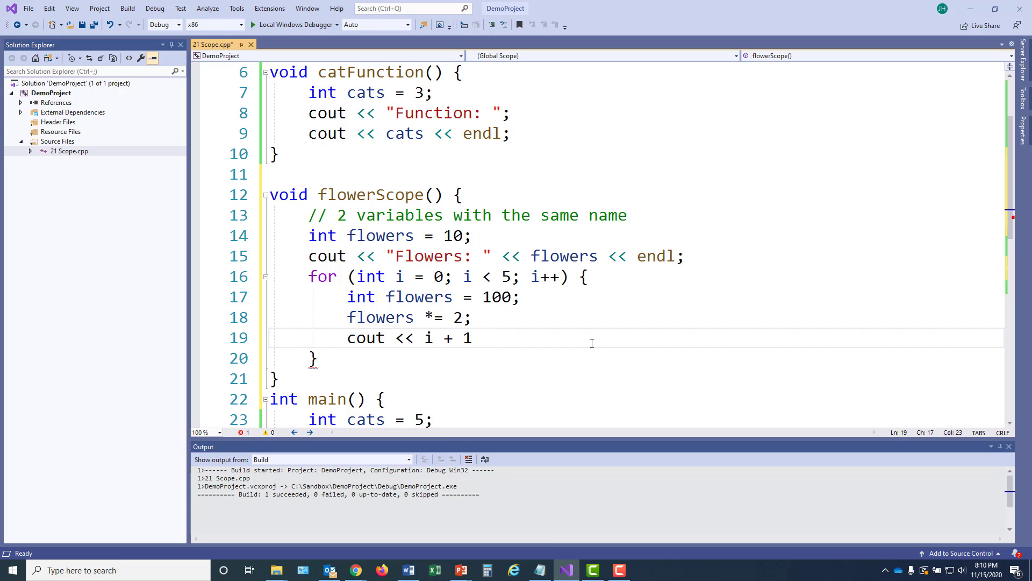
text(<< ": ")
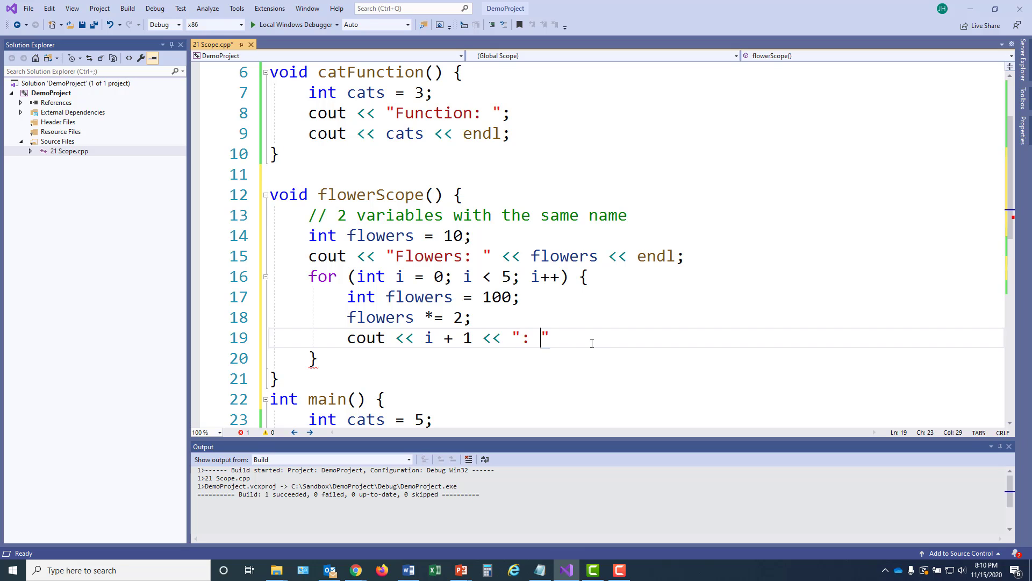
text(Flowers)
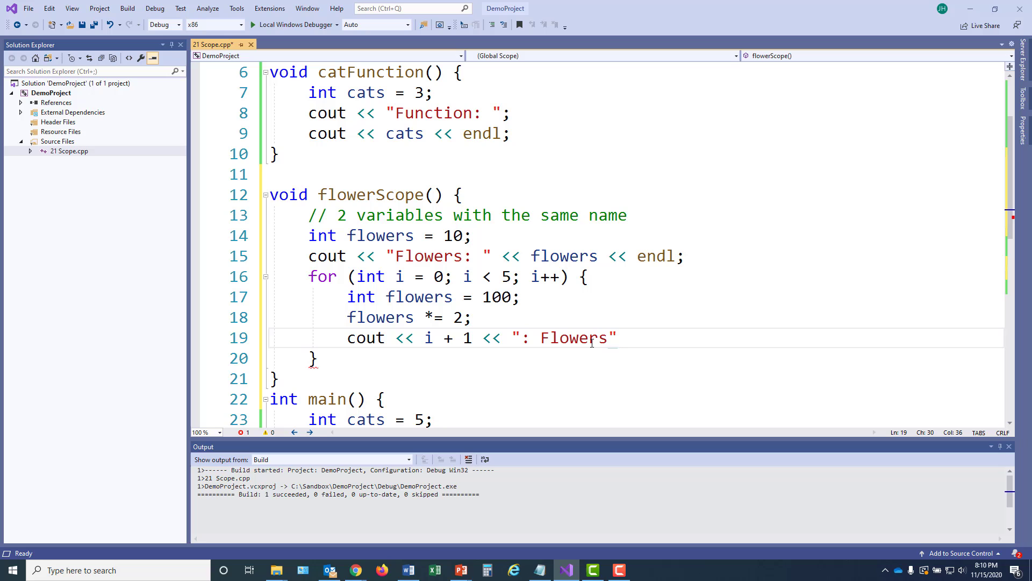
text(" <")
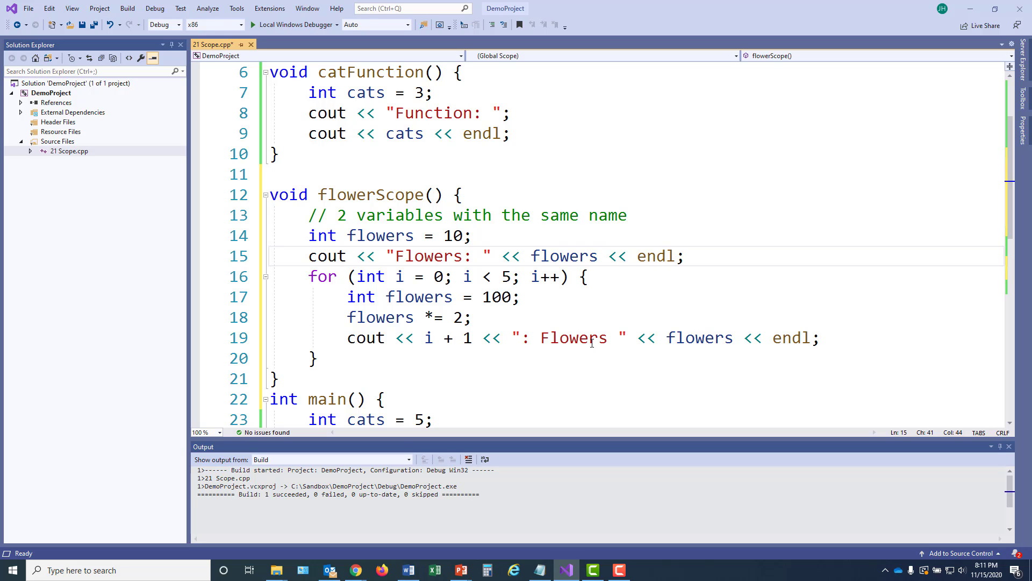
Copy the Flowers: cout line and paste it after the loop's closing brace.
click(686, 256)
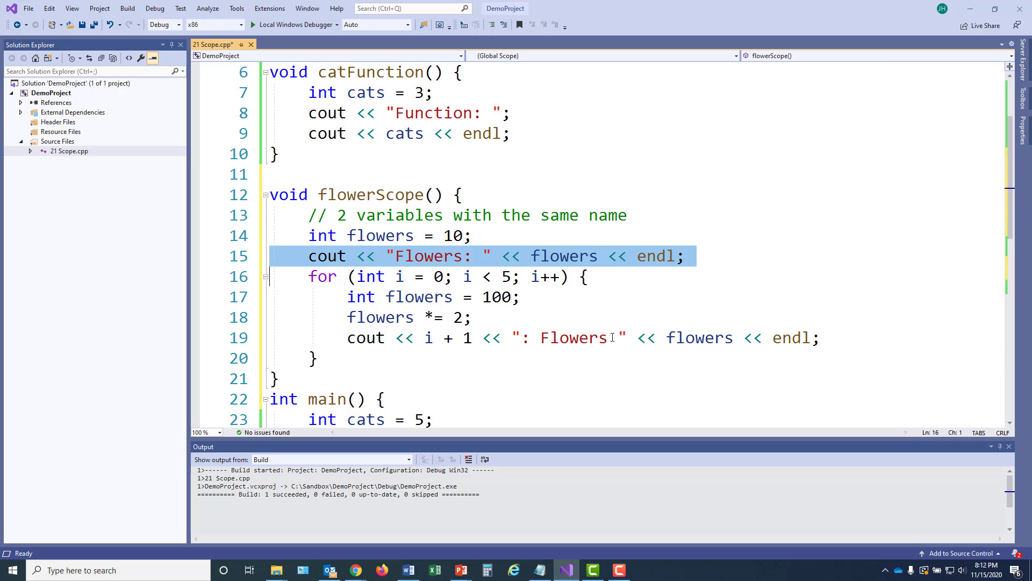
click(283, 378)
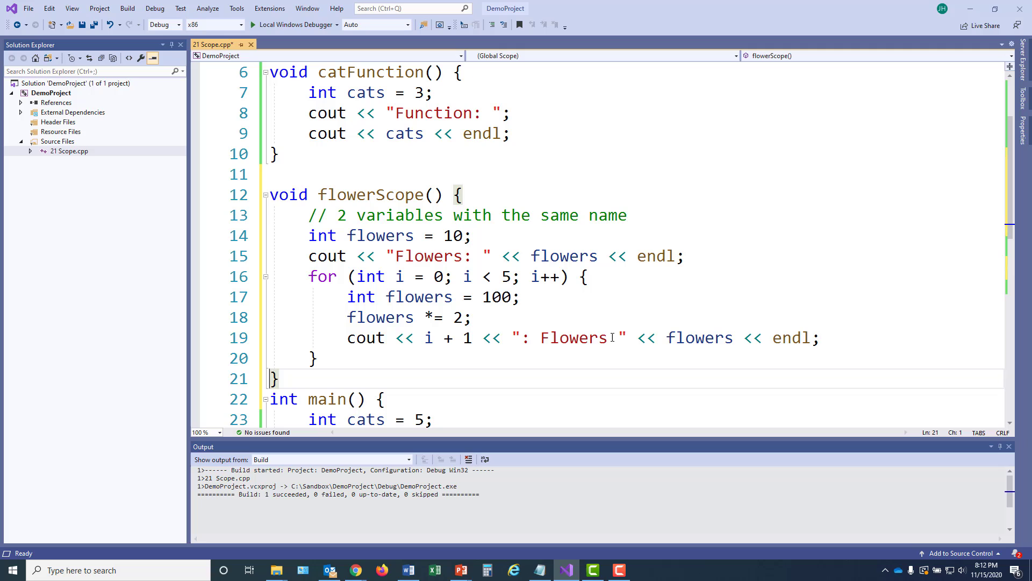
text(cout << "Flowers: " << flowers << endl;)
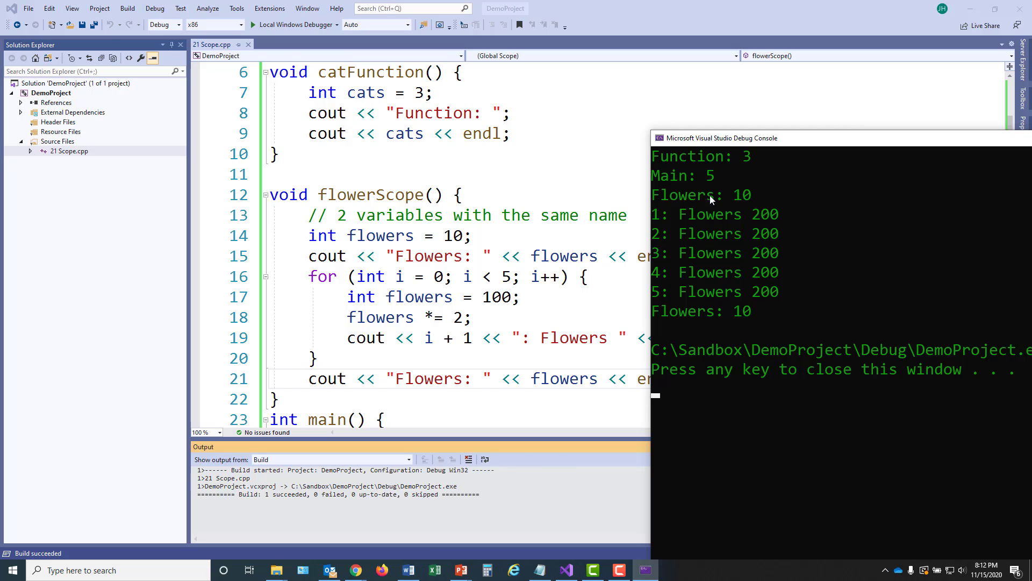
mouse_move(527, 337)
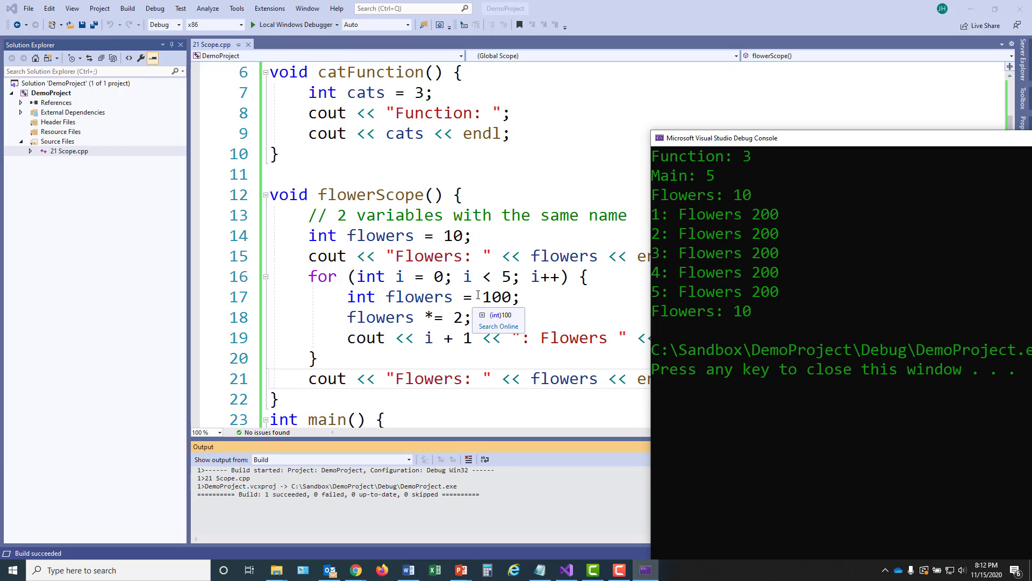
mouse_move(408, 316)
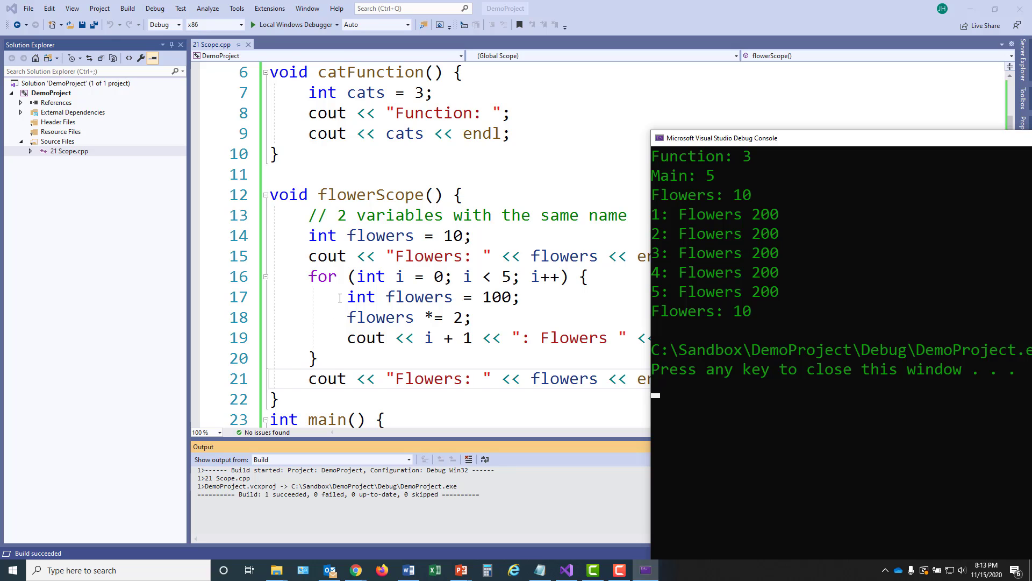
mouse_move(380, 317)
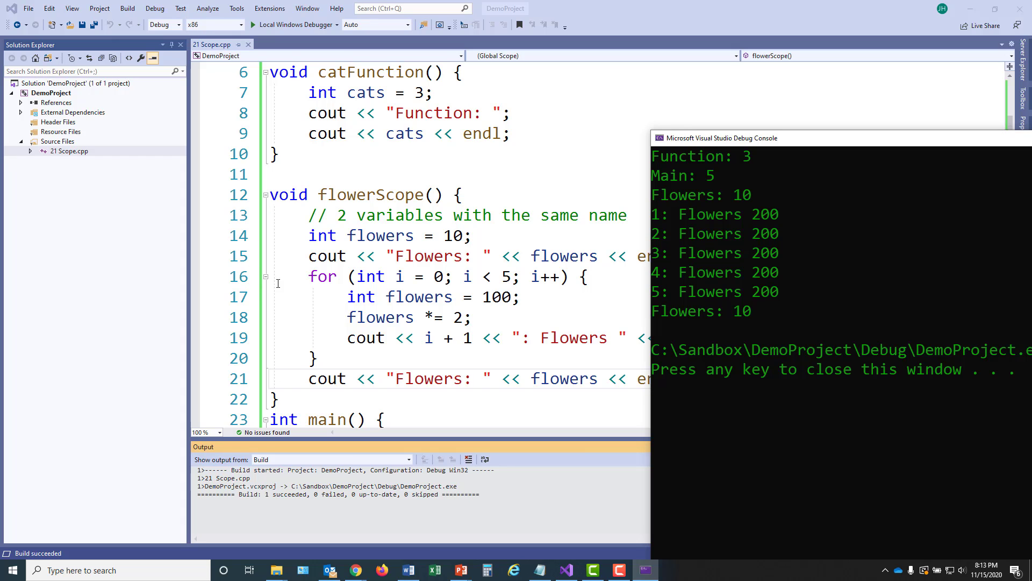
mouse_move(350, 385)
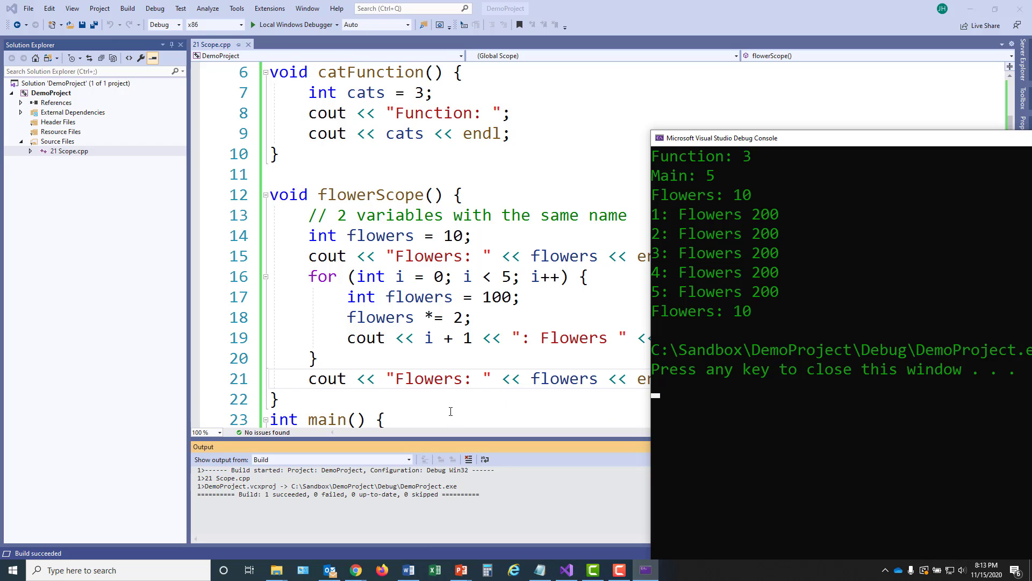
mouse_move(758, 321)
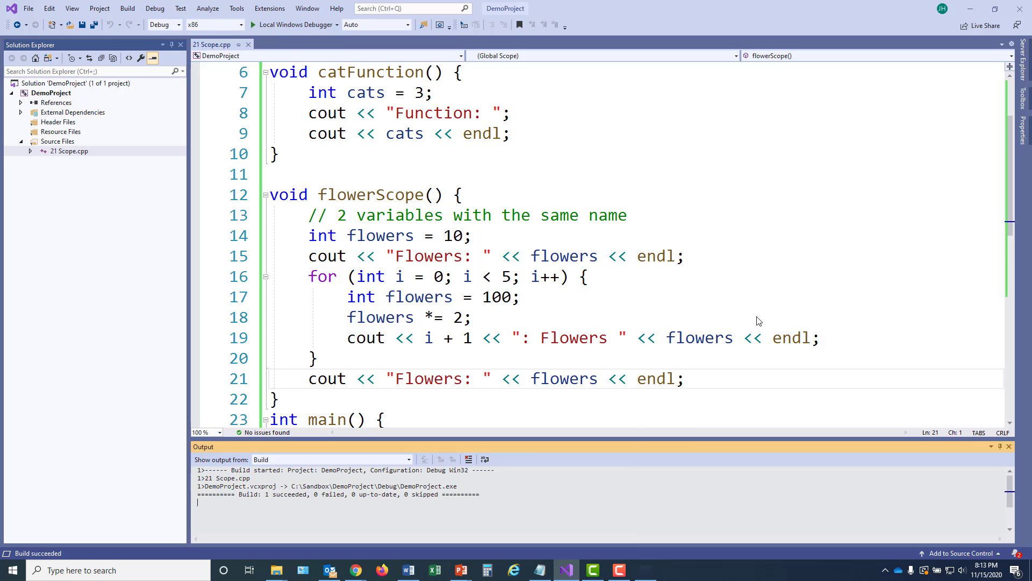
mouse_move(953, 228)
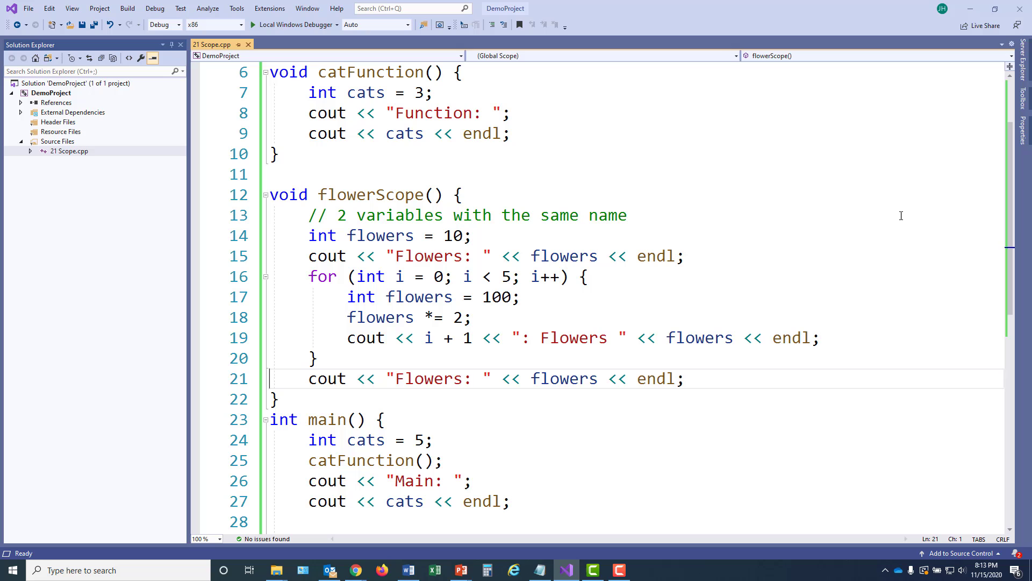
mouse_move(940, 252)
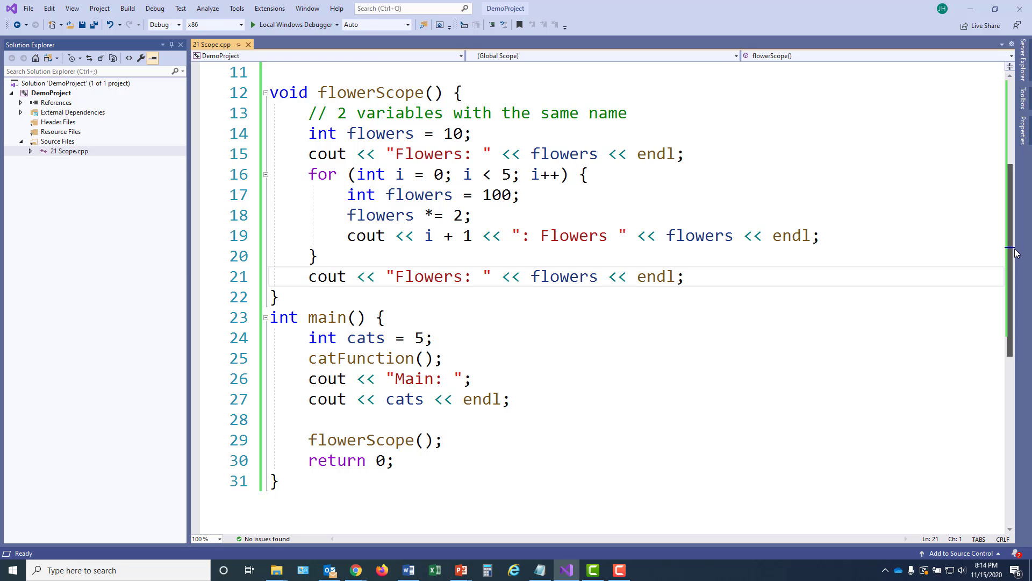
mouse_move(659, 211)
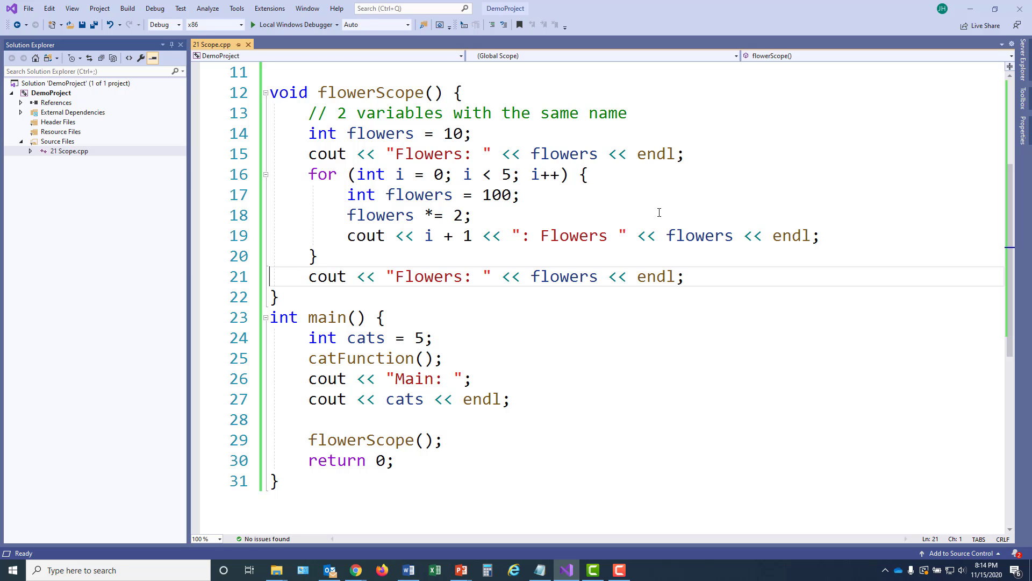
mouse_move(628, 198)
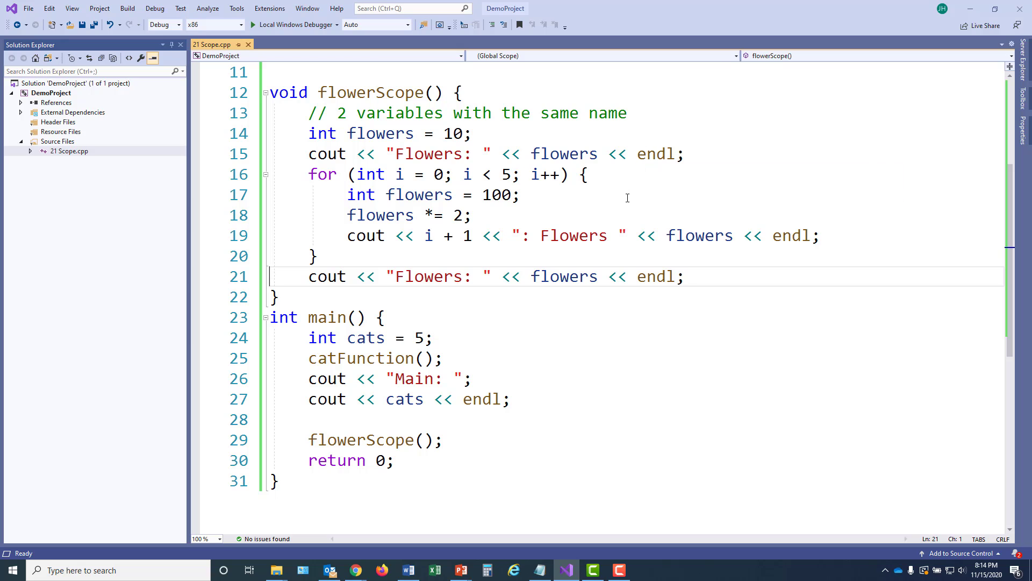